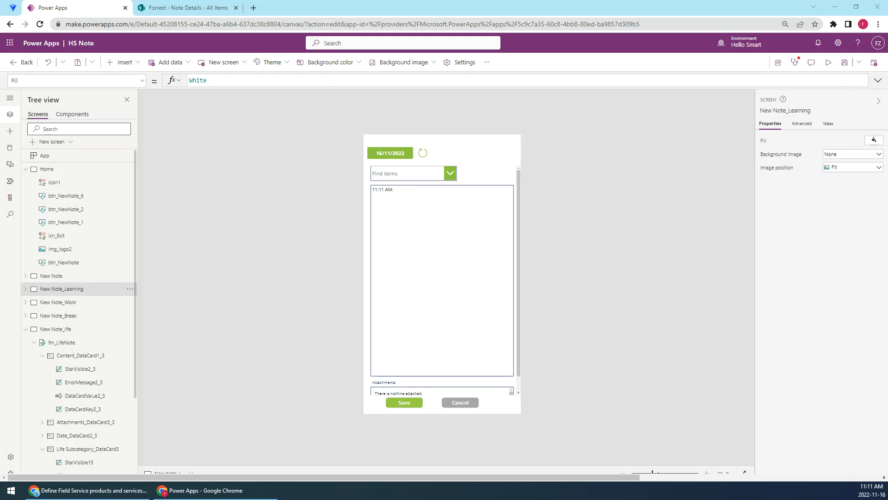
{"action": "mouse_move", "coordinate": [242, 380]}
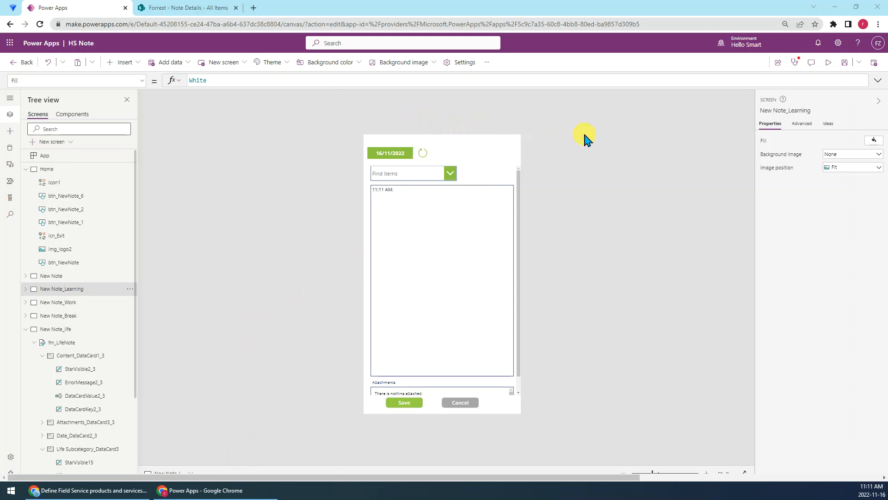
- Run the New Note_Learning screen in live preview
{"action": "left_click", "coordinate": [827, 62]}
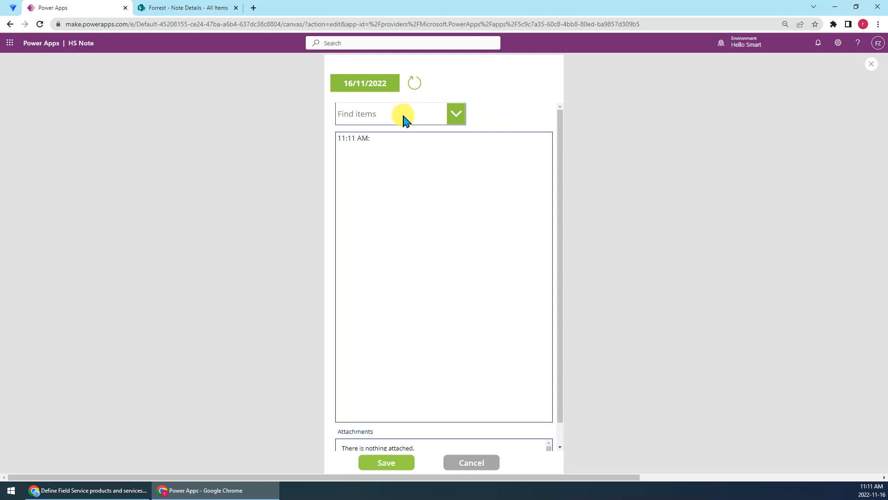
{"action": "mouse_move", "coordinate": [403, 112]}
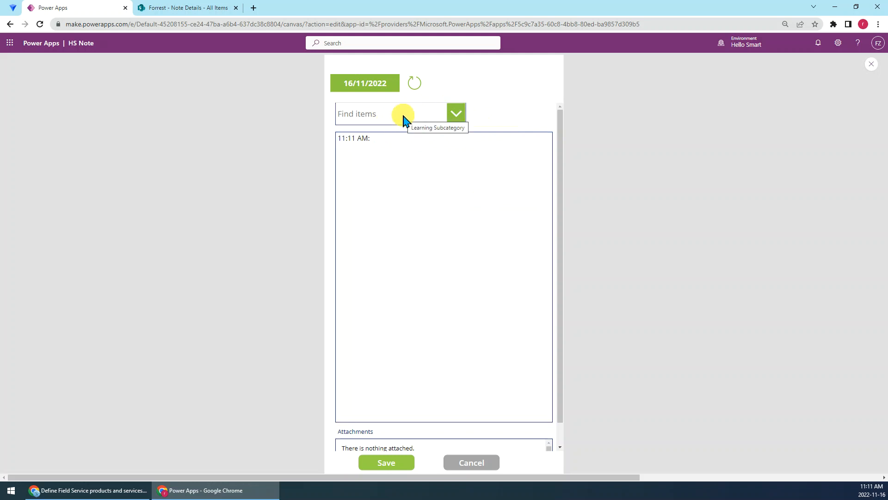
- Check the SharePoint list, return to preview and expand the Learning Subcategory choices
{"action": "left_click", "coordinate": [189, 7]}
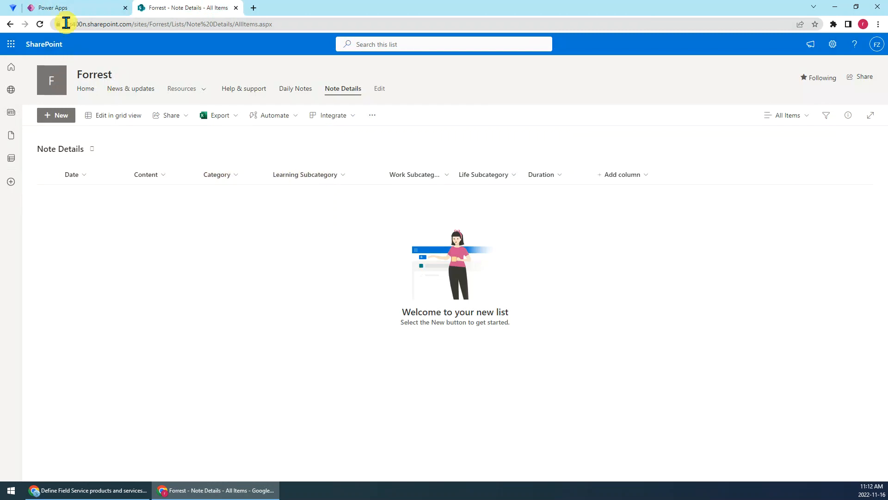
{"action": "left_click", "coordinate": [77, 7]}
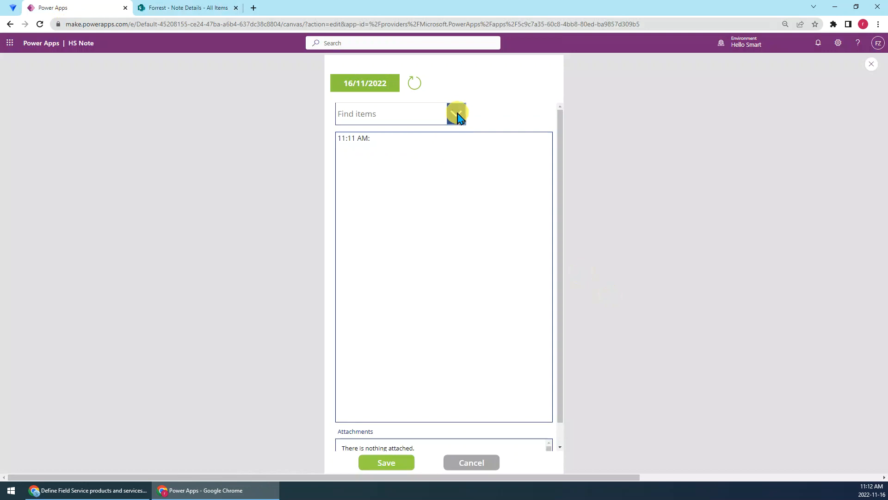
{"action": "left_click", "coordinate": [456, 114]}
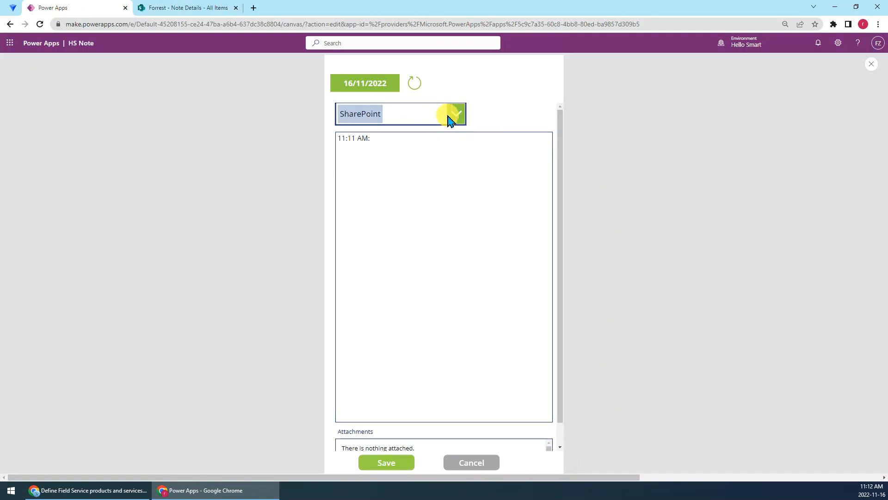
{"action": "left_click", "coordinate": [453, 113]}
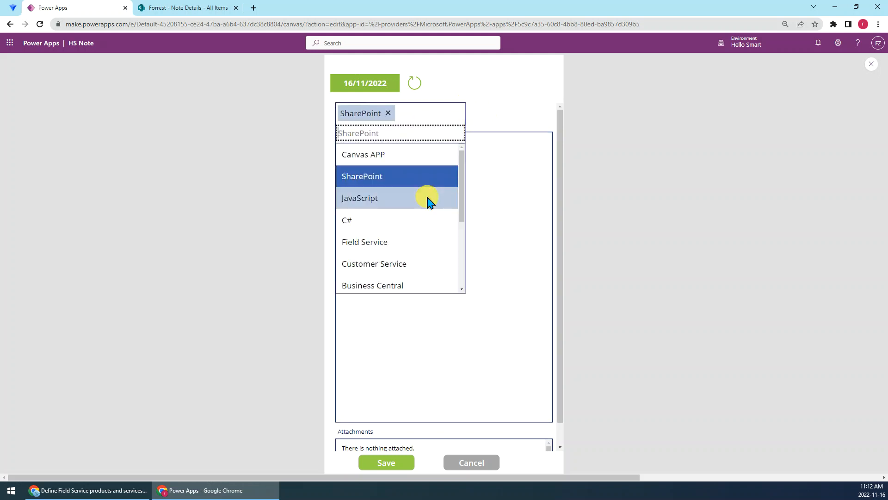
{"action": "mouse_move", "coordinate": [433, 173]}
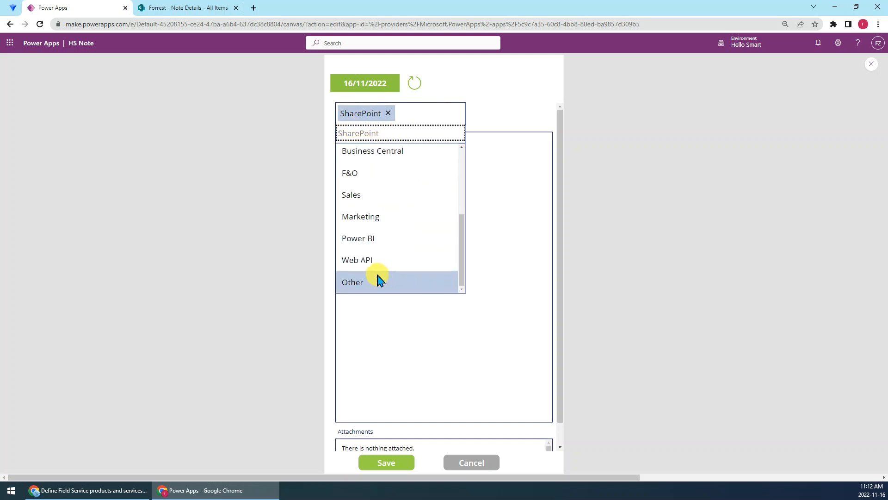
- Choose Other as the subcategory, enter custom value Test and save the note
{"action": "left_click", "coordinate": [353, 282]}
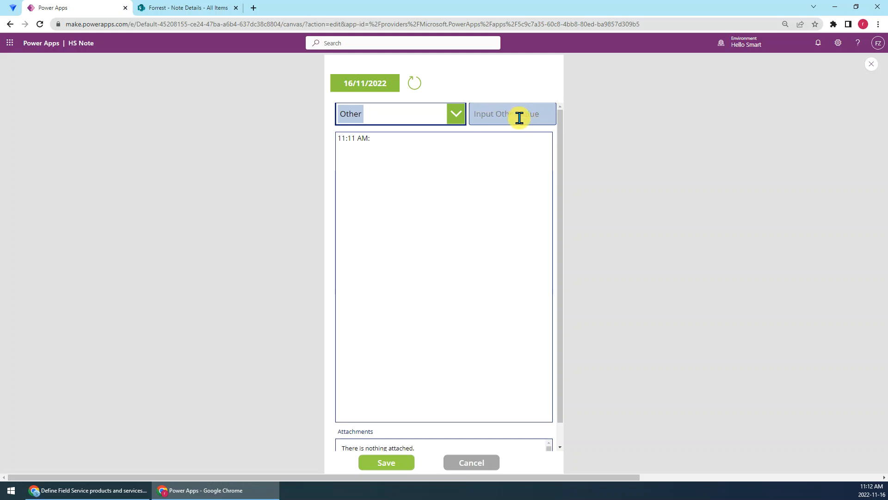
{"action": "left_click", "coordinate": [512, 113]}
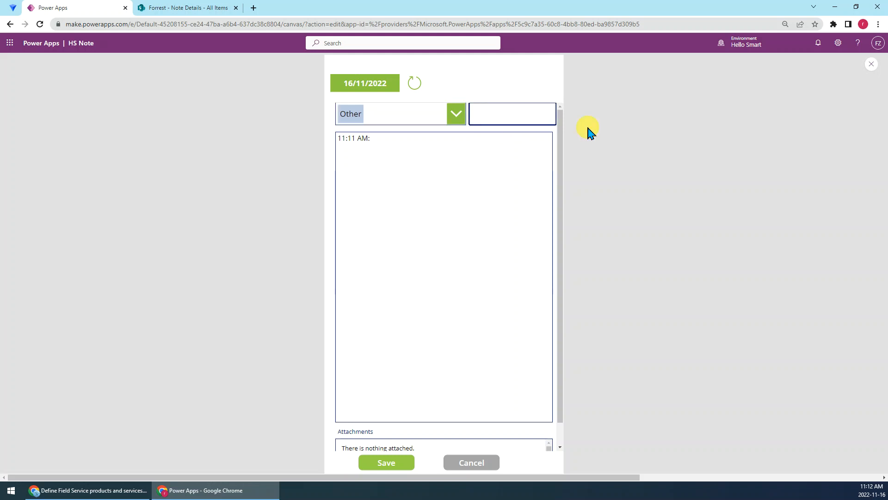
{"action": "type", "text": "Test"}
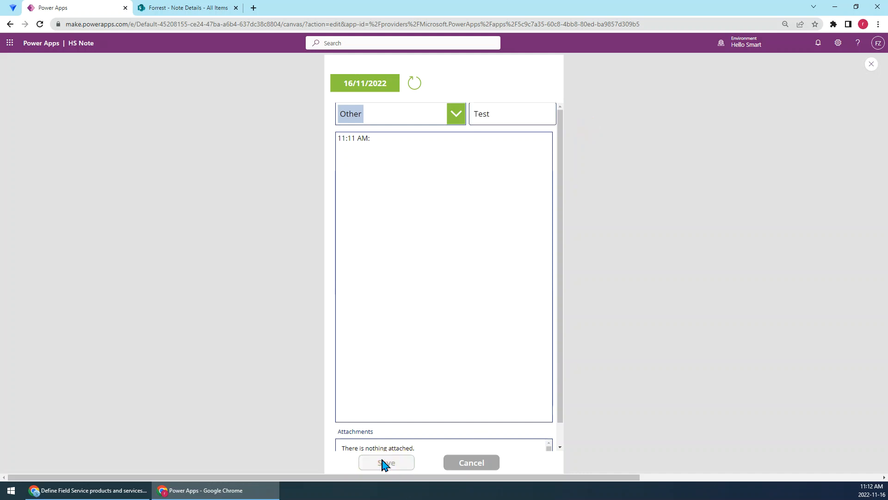
{"action": "left_click", "coordinate": [189, 7]}
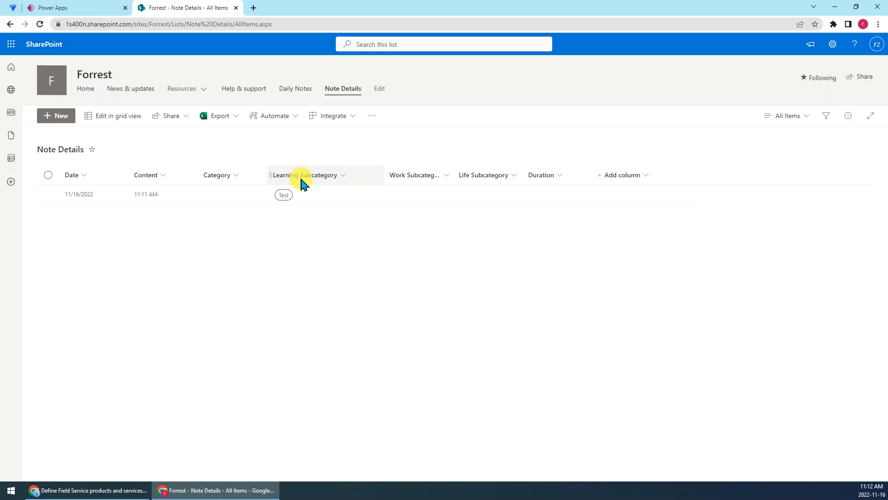
- Start a new Note Details item, review its Learning Subcategory choices and return to the editor
{"action": "left_click", "coordinate": [55, 115]}
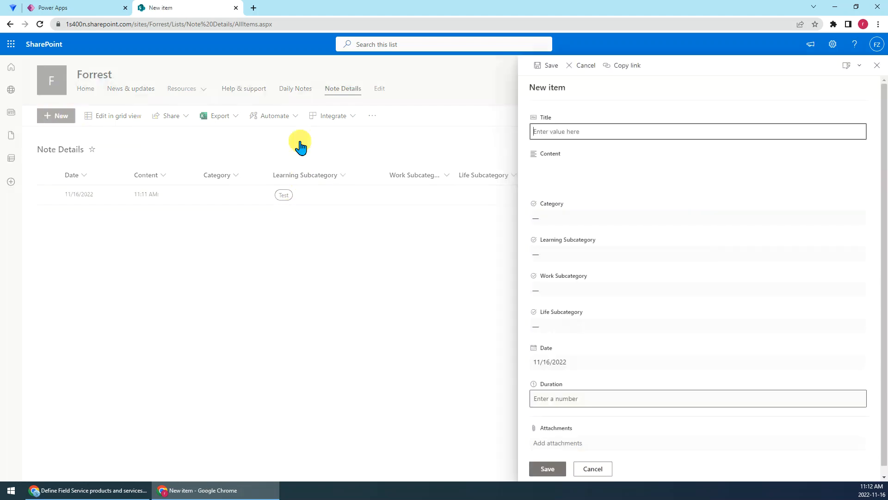
{"action": "mouse_move", "coordinate": [500, 237]}
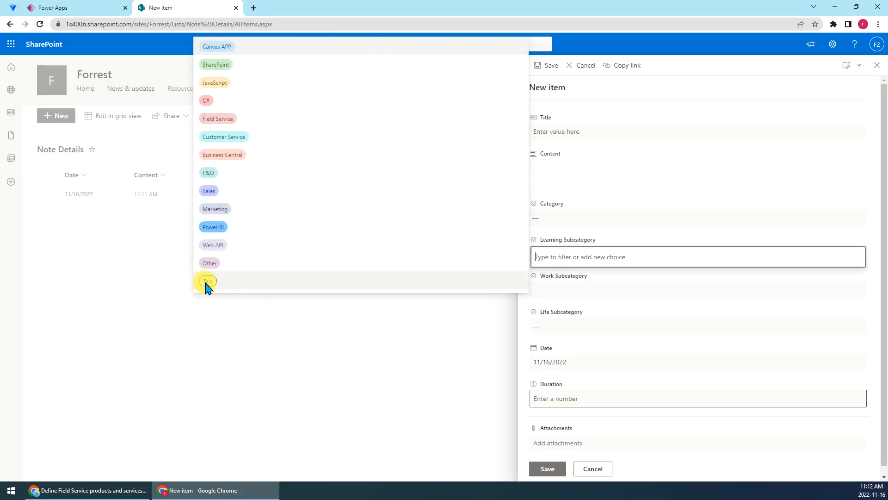
{"action": "left_click", "coordinate": [208, 281]}
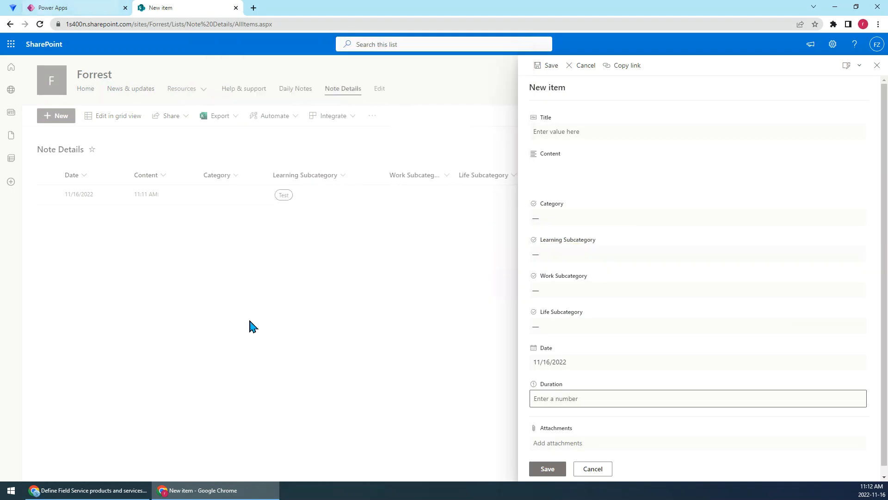
{"action": "left_click", "coordinate": [74, 8]}
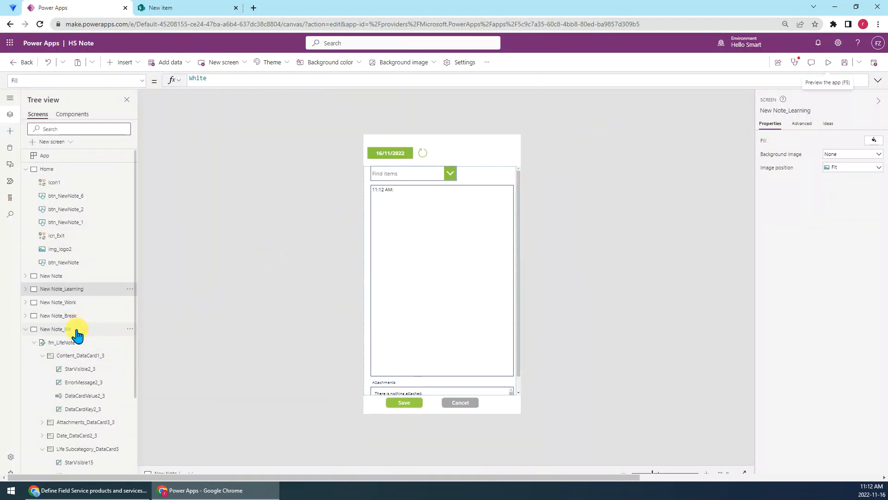
- Go to the New Note_life screen and select the Life Subcategory card
{"action": "left_click", "coordinate": [54, 328]}
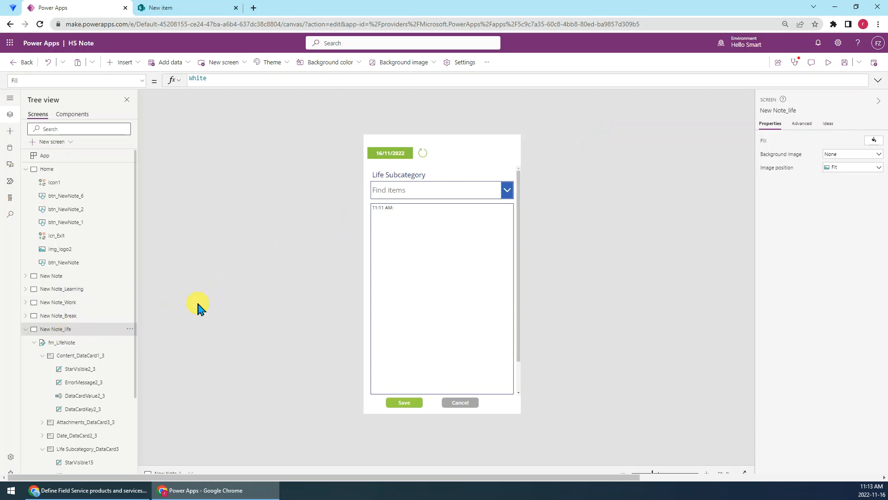
{"action": "mouse_move", "coordinate": [654, 74]}
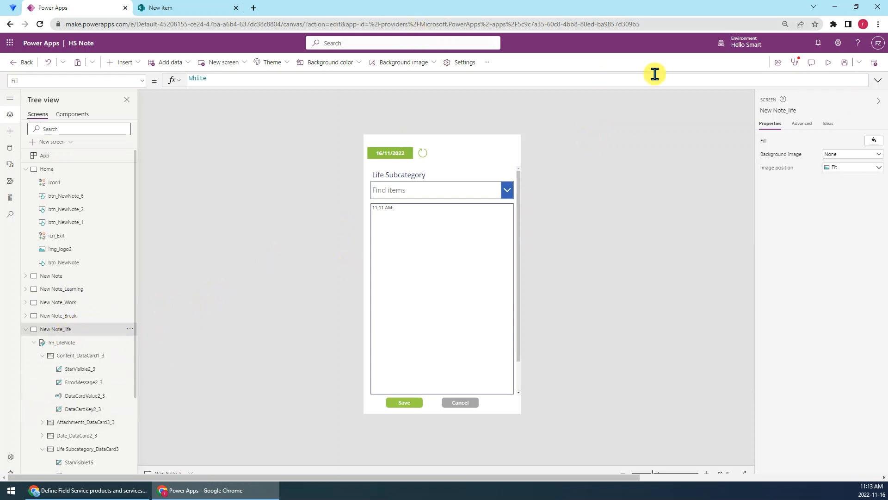
{"action": "mouse_move", "coordinate": [620, 158]}
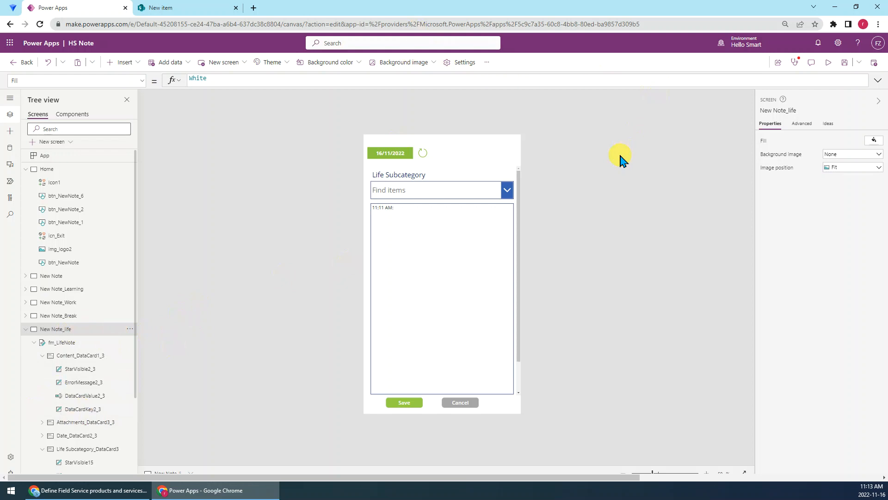
{"action": "mouse_move", "coordinate": [480, 198]}
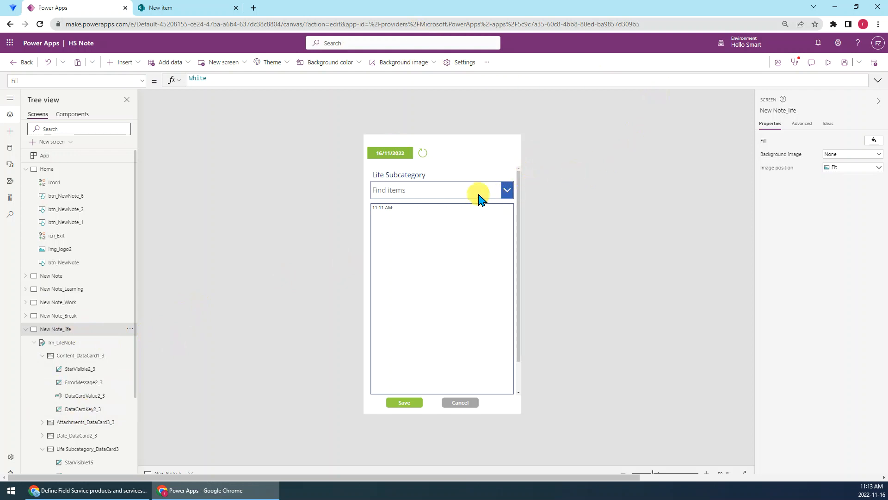
{"action": "mouse_move", "coordinate": [433, 189]}
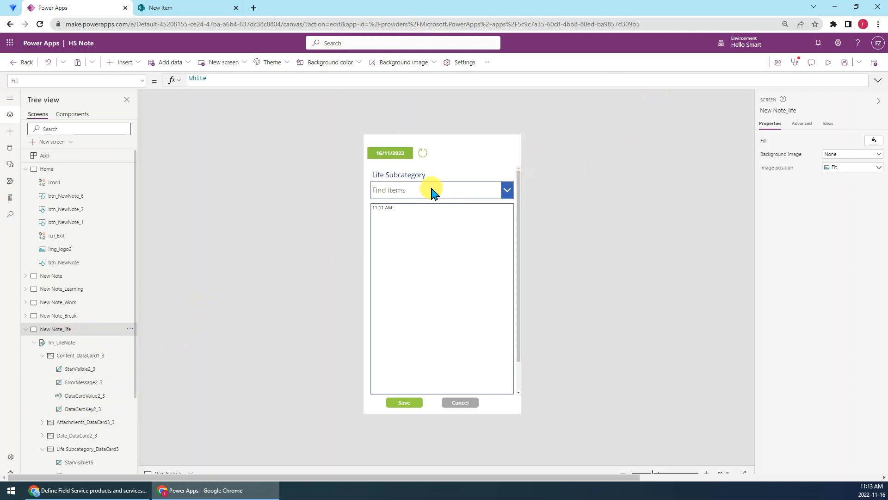
{"action": "mouse_move", "coordinate": [397, 180]}
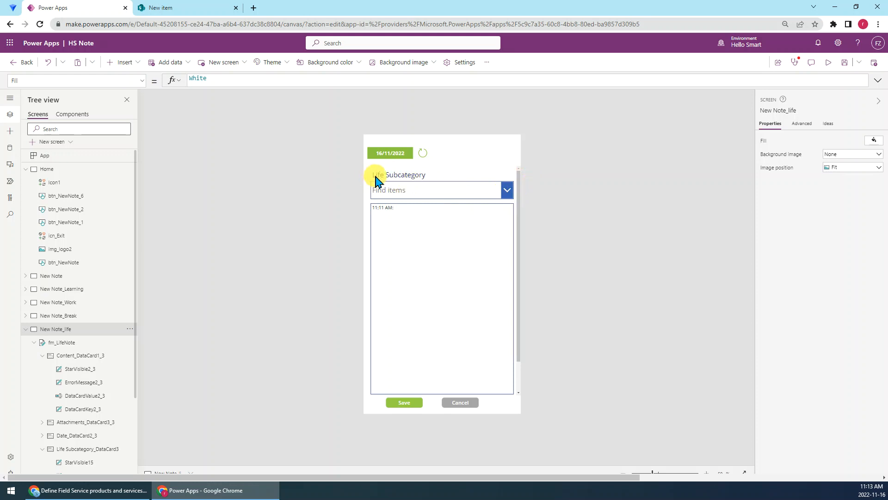
{"action": "left_click", "coordinate": [398, 175]}
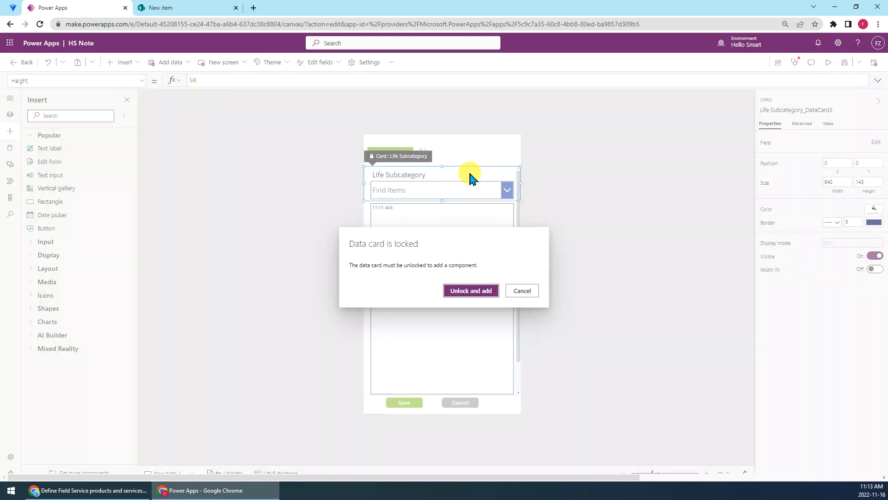
- Unlock the Life Subcategory card and add the text input beside the combo box
{"action": "left_click", "coordinate": [471, 289]}
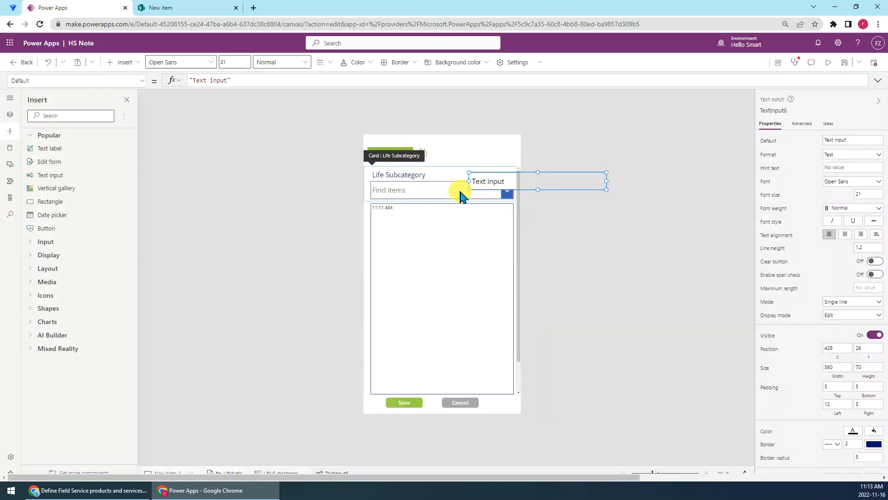
{"action": "mouse_move", "coordinate": [456, 190]}
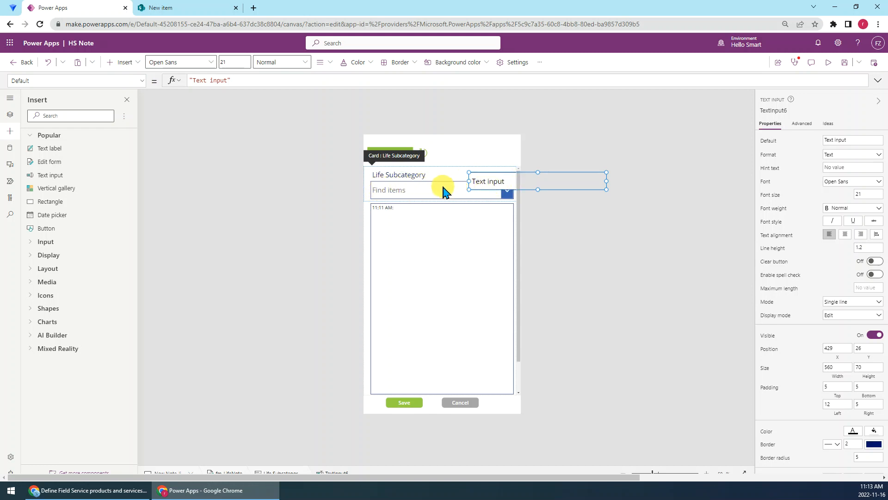
{"action": "mouse_move", "coordinate": [376, 190]}
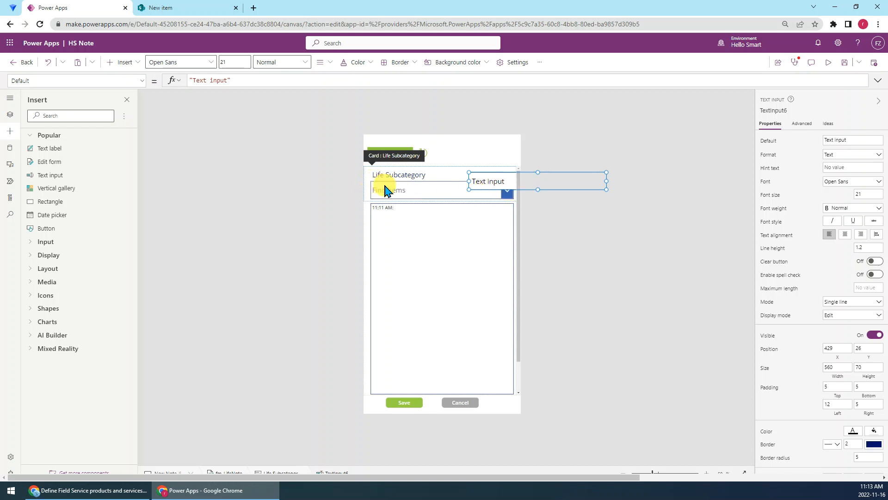
{"action": "mouse_move", "coordinate": [501, 198]}
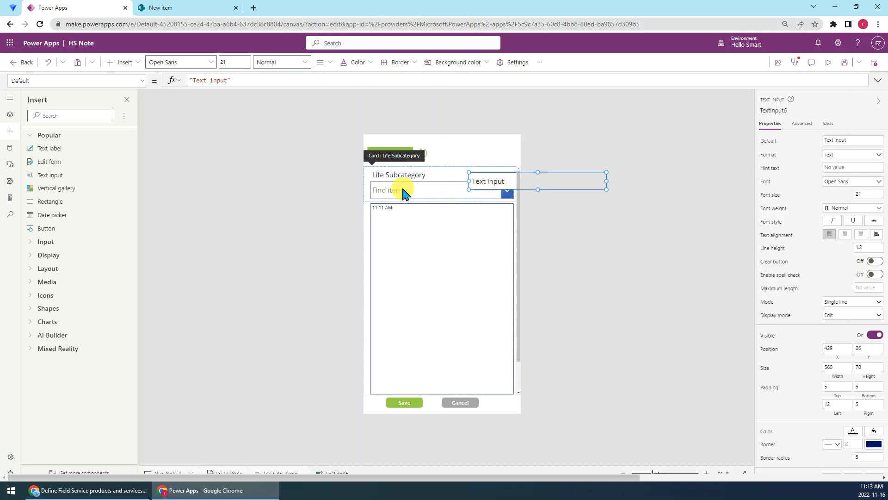
{"action": "mouse_move", "coordinate": [462, 193]}
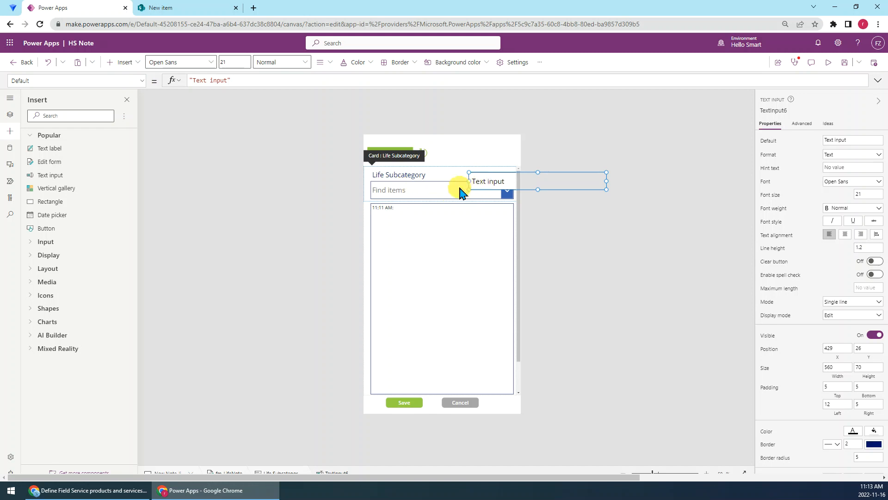
{"action": "mouse_move", "coordinate": [466, 189]}
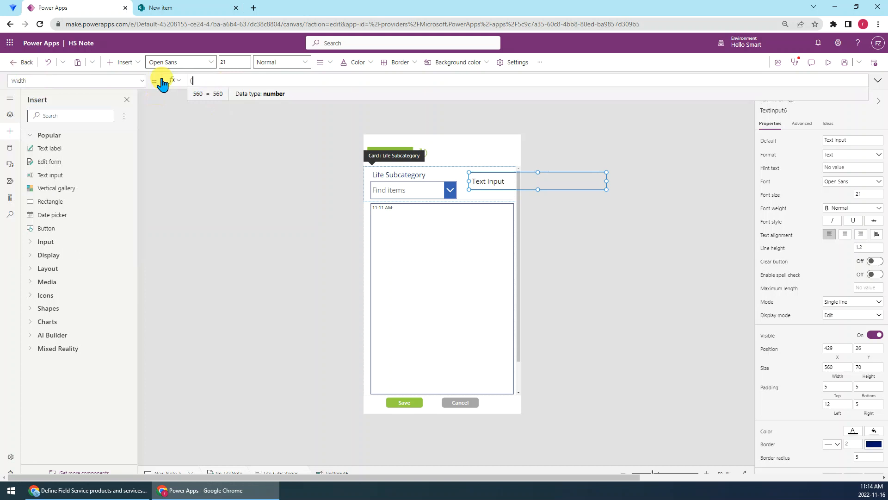
- Set the text input Width to (Parent.Width - 60) * 40% and begin renaming it
{"action": "type", "text": "(Parent.Width - 60) *"}
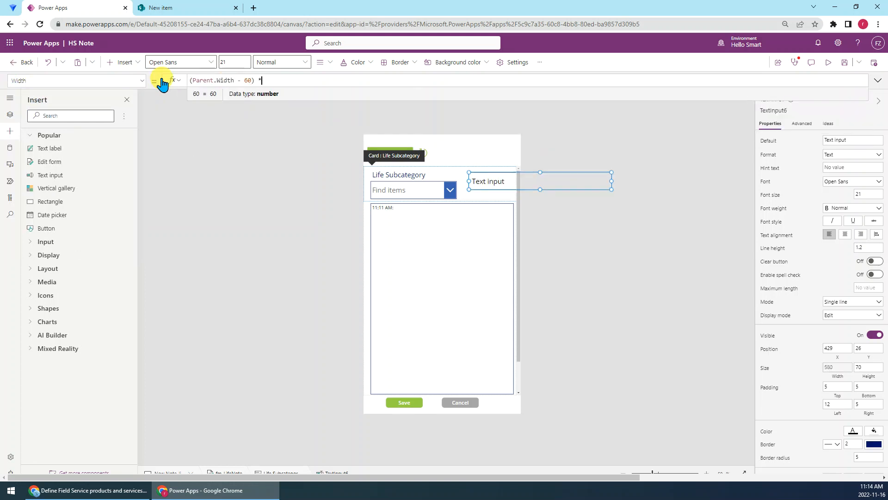
{"action": "type", "text": "40"}
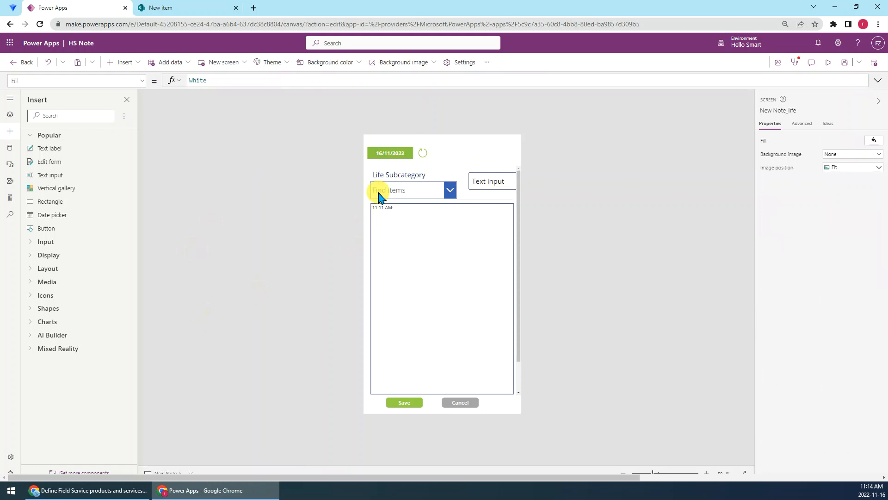
{"action": "left_click", "coordinate": [414, 189]}
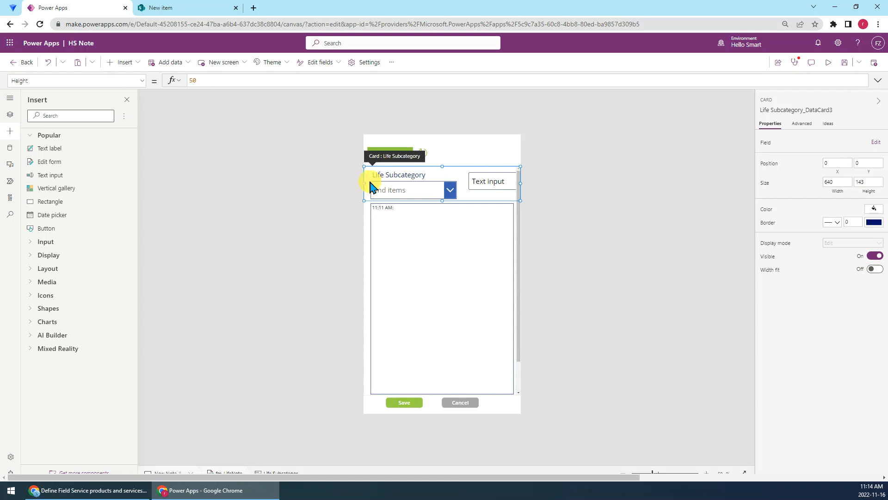
{"action": "mouse_move", "coordinate": [456, 184]}
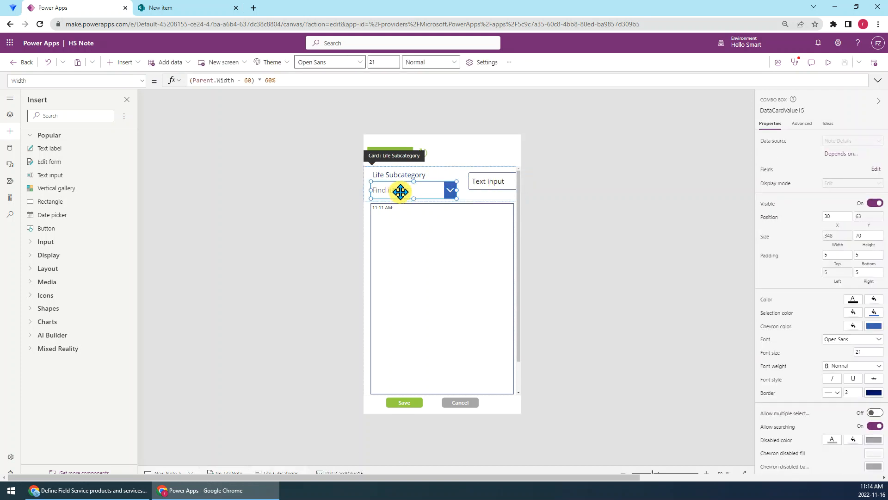
{"action": "mouse_move", "coordinate": [515, 157]}
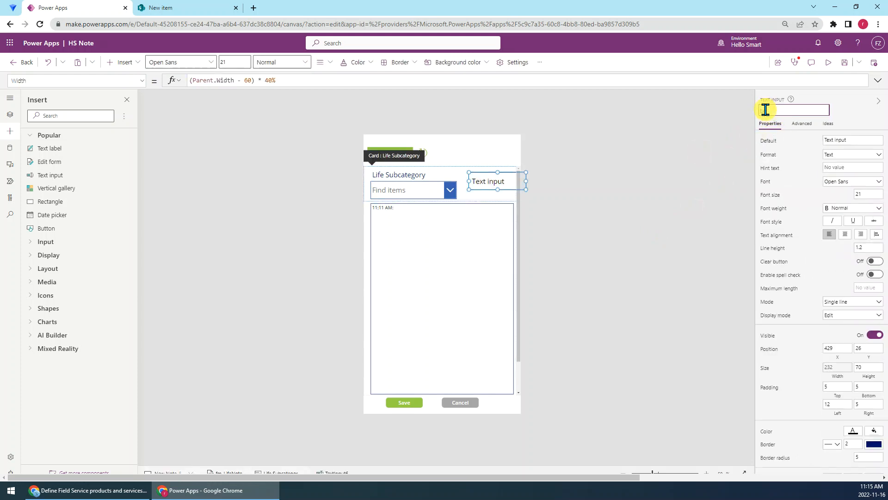
{"action": "type", "text": "OtherLife"}
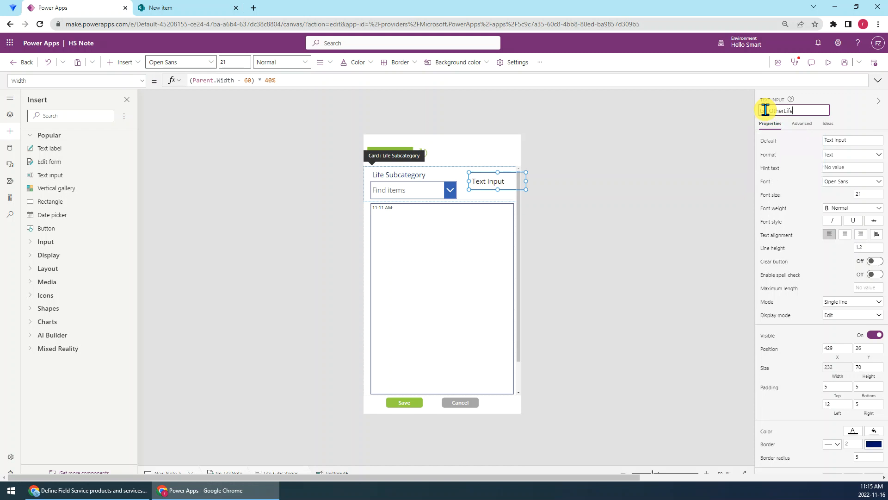
- Rename the text input from TextInput6 to txt_OtherLifeSubCat
{"action": "type", "text": "Sub"}
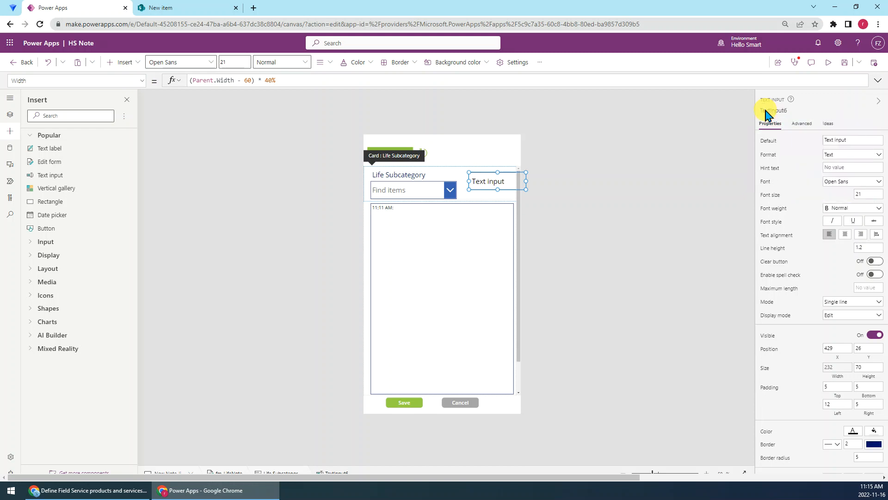
{"action": "type", "text": "OtherLifeSubCat"}
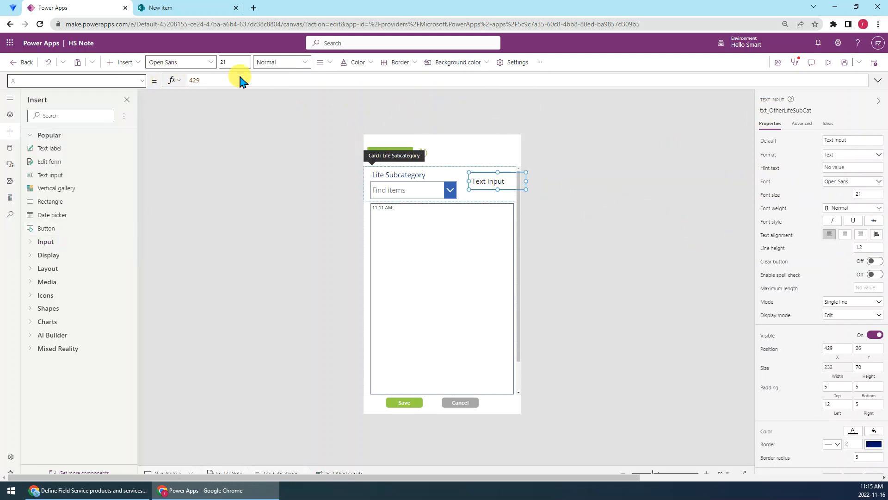
- Set X to dd_LifeSubCat.X + dd_LifeSubCat.Width + 10
{"action": "type", "text": "dd"}
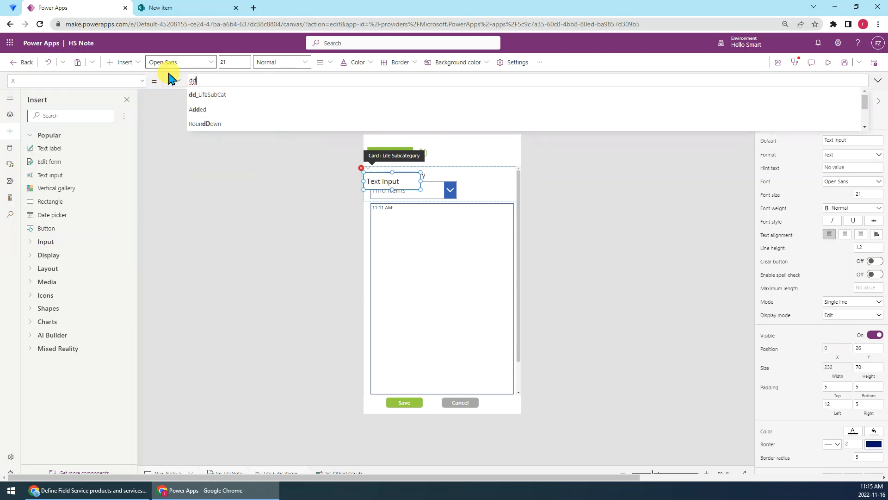
{"action": "left_click", "coordinate": [207, 95]}
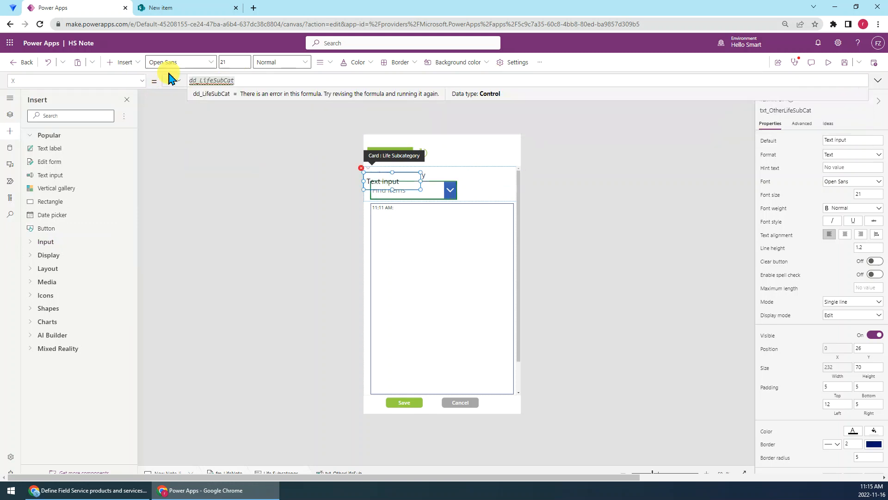
{"action": "type", "text": ".X"}
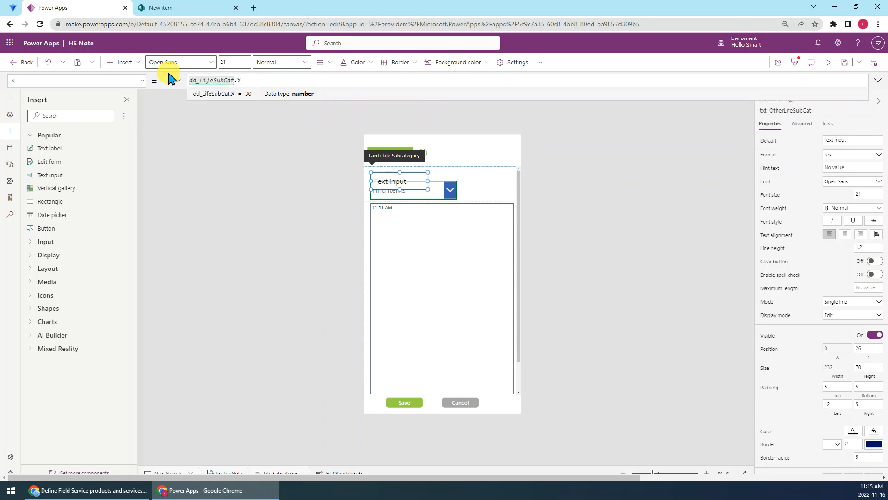
{"action": "type", "text": "+"}
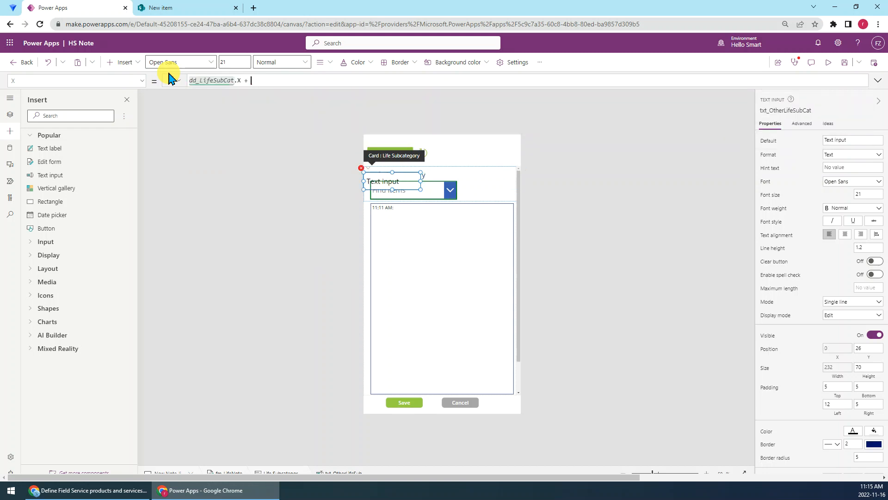
{"action": "type", "text": "dd_LifeSubCat"}
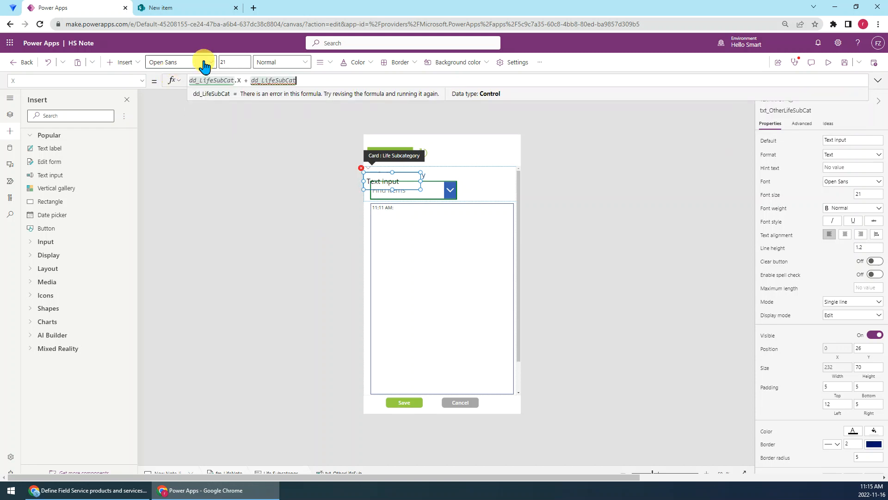
{"action": "type", "text": ".Width + 10"}
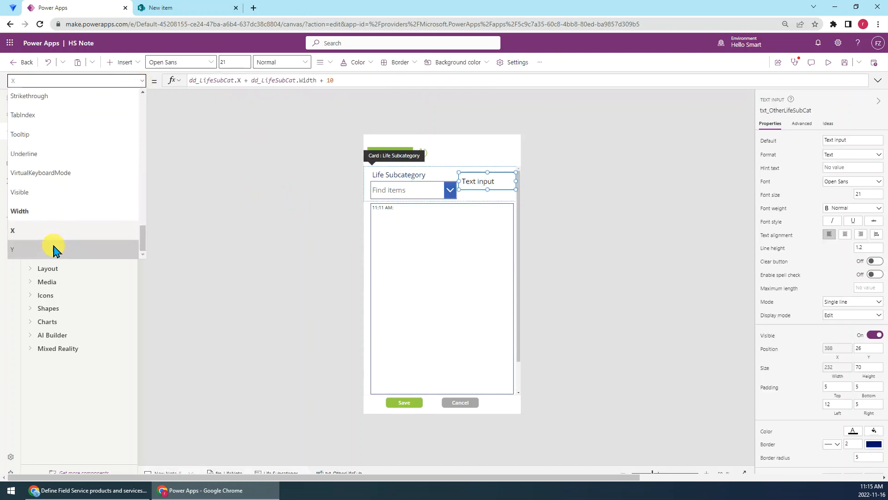
- Set Y to dd_LifeSubCat.Y so the input sits level with the combo box
{"action": "left_click", "coordinate": [12, 249]}
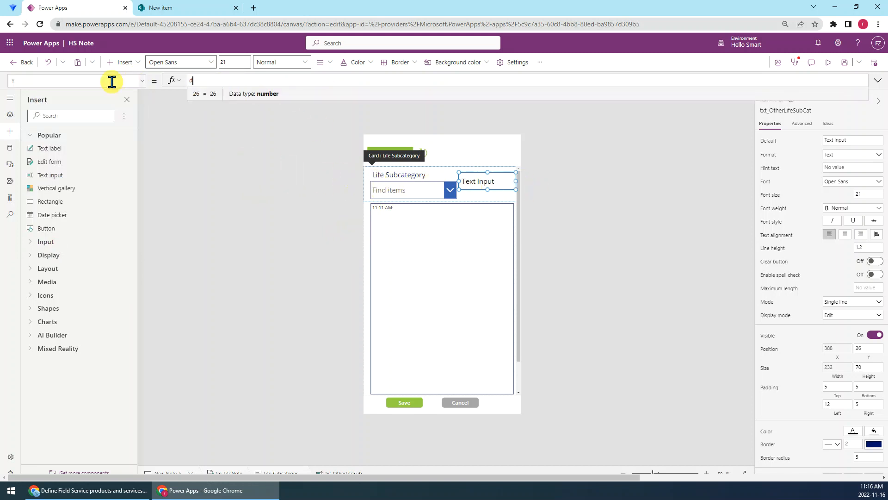
{"action": "type", "text": "dd"}
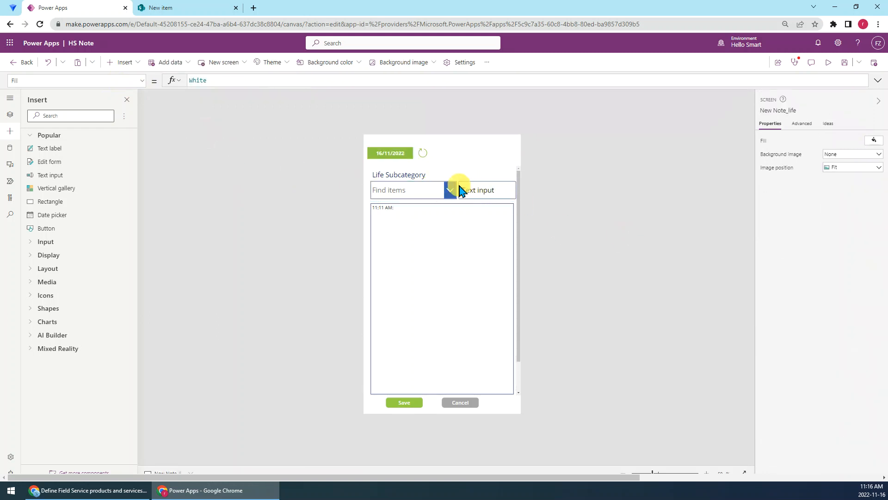
- Select txt_OtherLifeSubCat and set its Height to dd_LifeSubCat.Height
{"action": "left_click", "coordinate": [477, 190]}
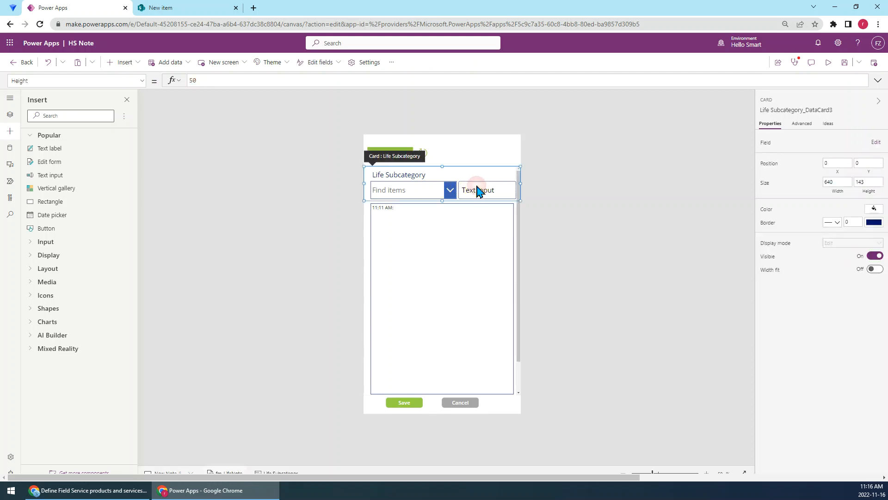
{"action": "left_click", "coordinate": [478, 190]}
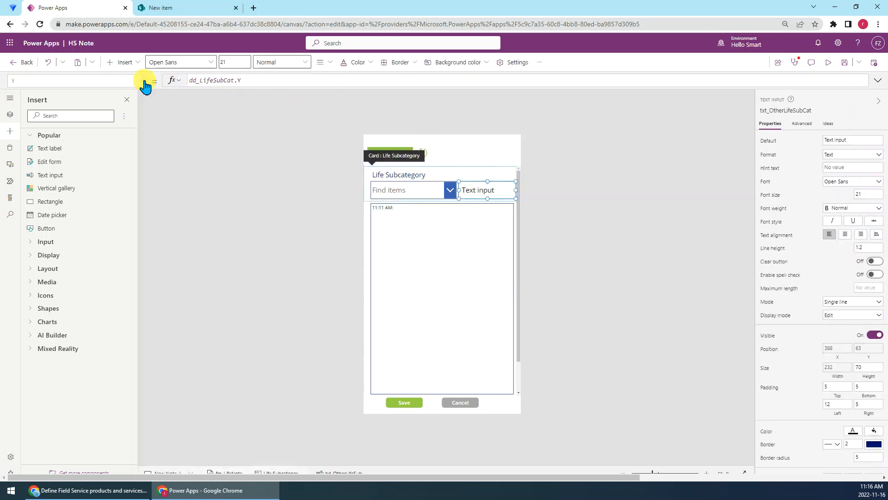
{"action": "left_click", "coordinate": [146, 80]}
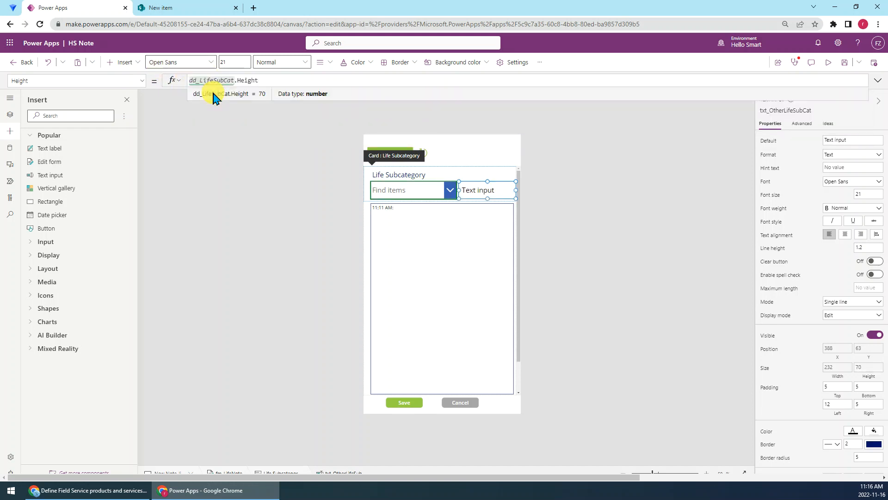
{"action": "left_click", "coordinate": [145, 80]}
{"action": "type", "text": "Visible"}
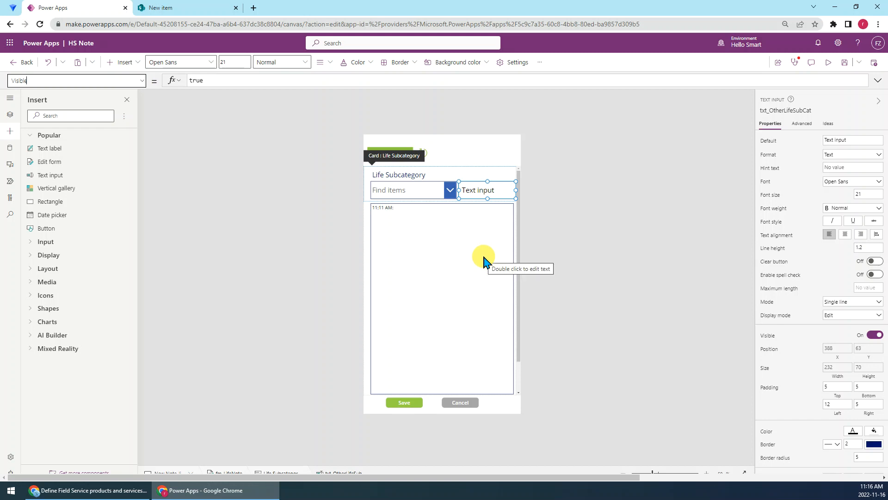
{"action": "mouse_move", "coordinate": [486, 251]}
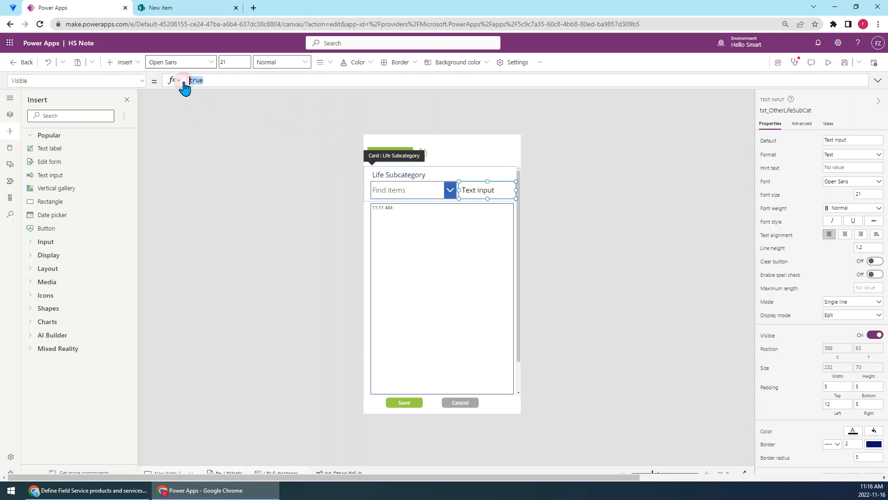
- Set Visible to If(dd_LifeSubCat.Selected.Value = "Other", true, false)
{"action": "left_click", "coordinate": [874, 334]}
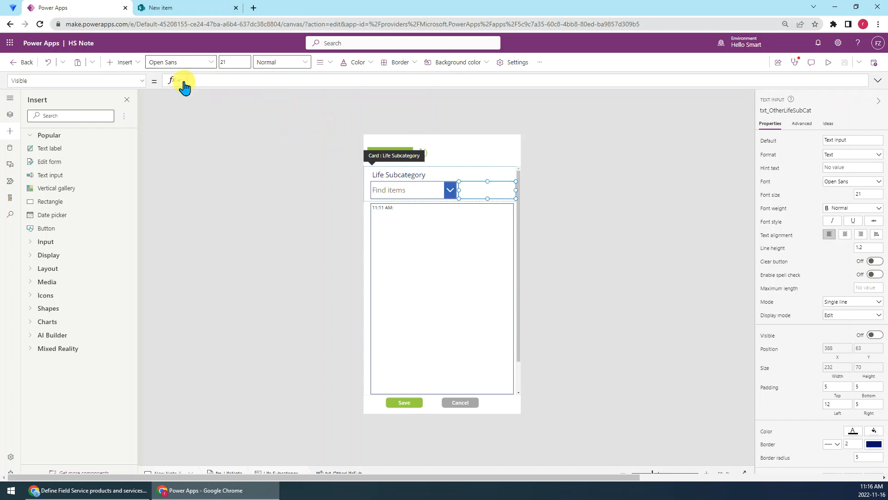
{"action": "type", "text": "If("}
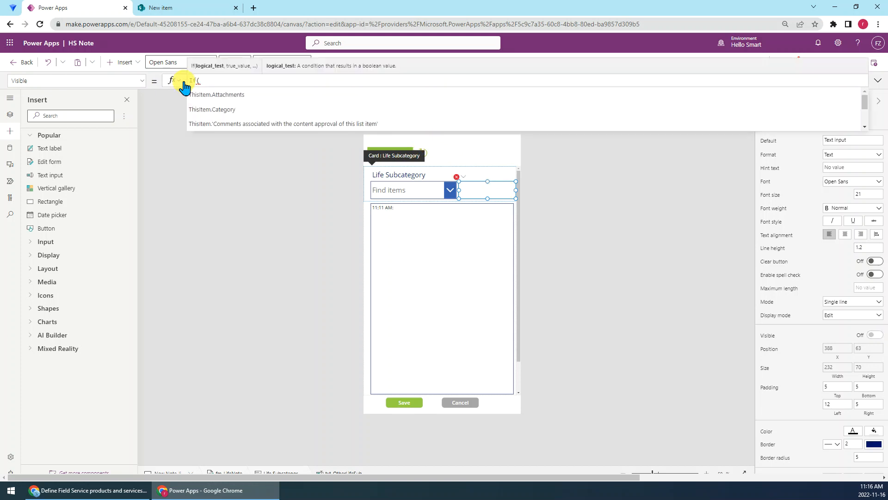
{"action": "type", "text": "dd_LifeSubCat"}
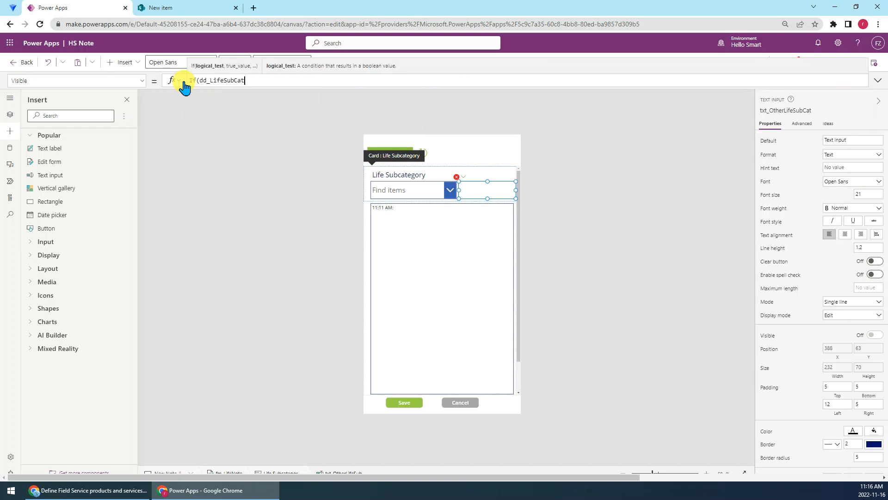
{"action": "type", "text": ".se"}
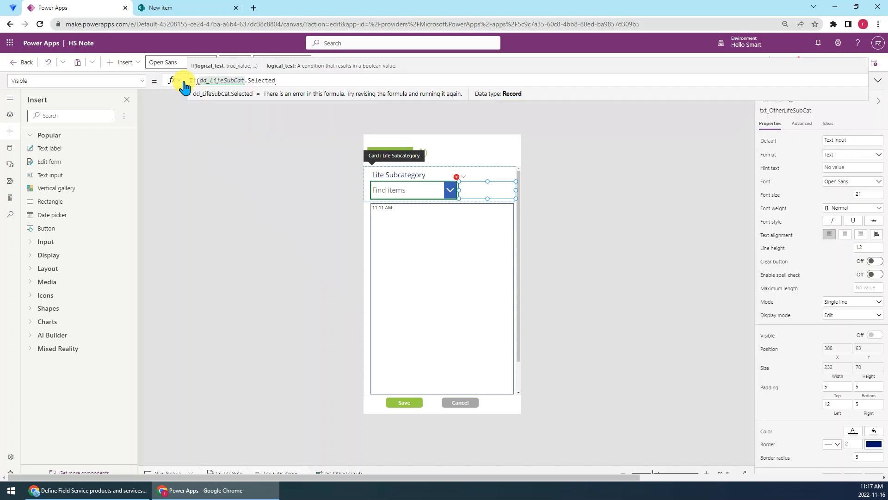
{"action": "type", "text": ".Value = \"Other"}
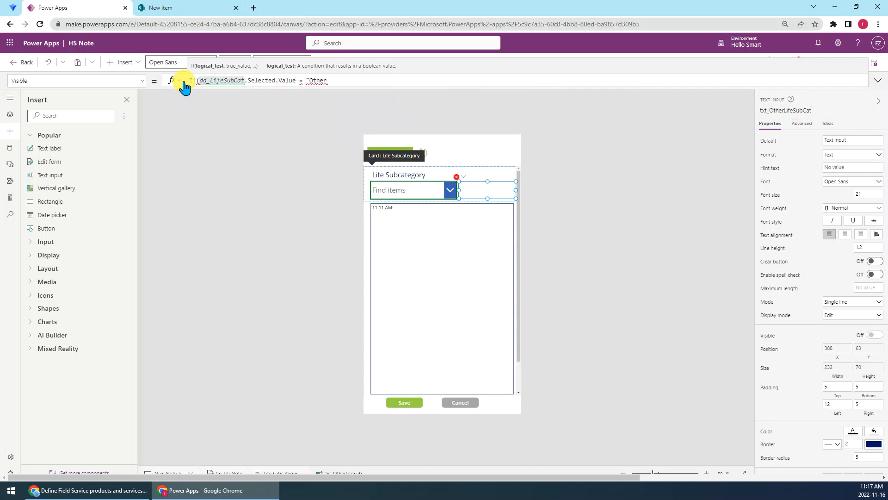
{"action": "type", "text": ", tru"}
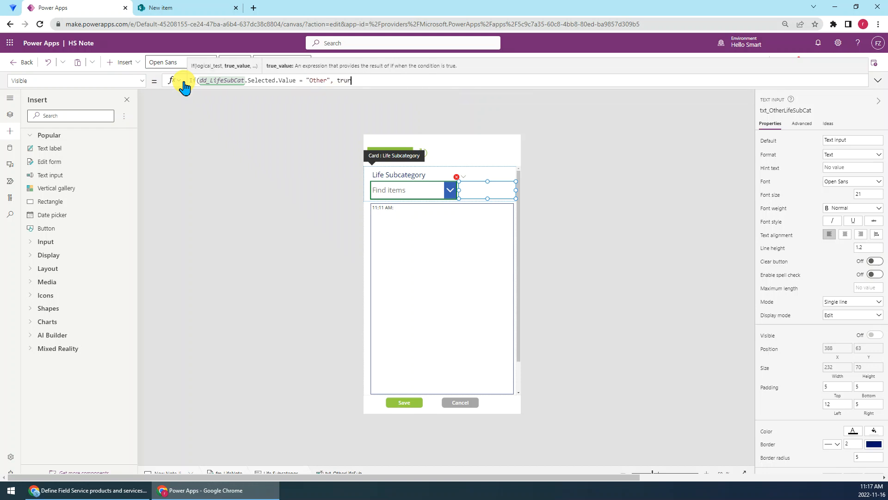
{"action": "type", "text": "e"}
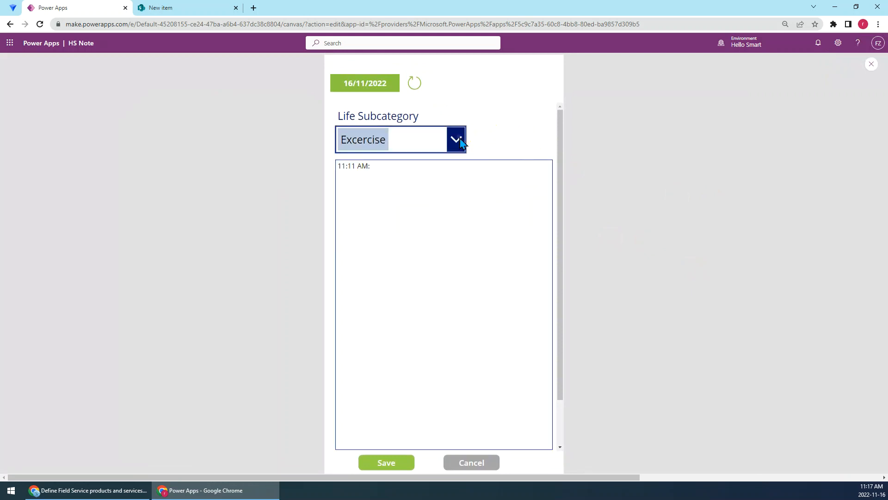
- In preview, choose Other as the Life Subcategory so the extra text box appears
{"action": "left_click", "coordinate": [457, 140]}
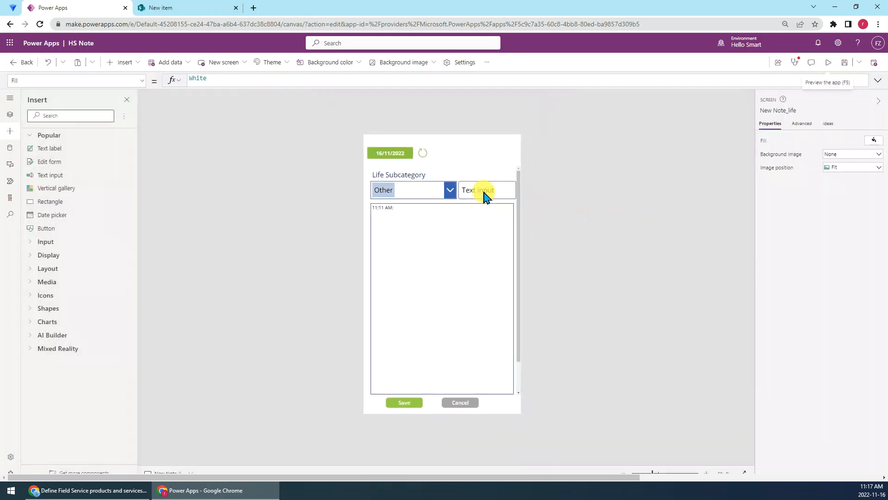
- Give txt_OtherLifeSubCat an empty Default and the hint 'Input your Other Value'
{"action": "left_click", "coordinate": [483, 189]}
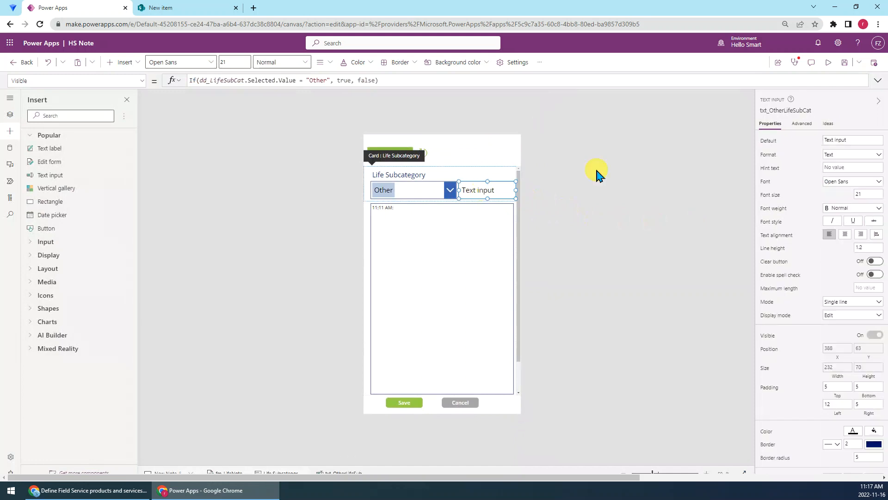
{"action": "left_click", "coordinate": [851, 139]}
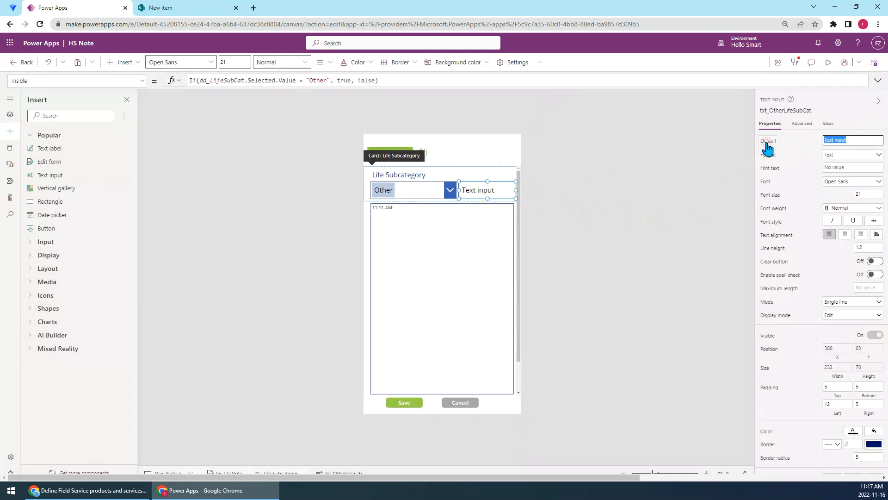
{"action": "left_click", "coordinate": [852, 140]}
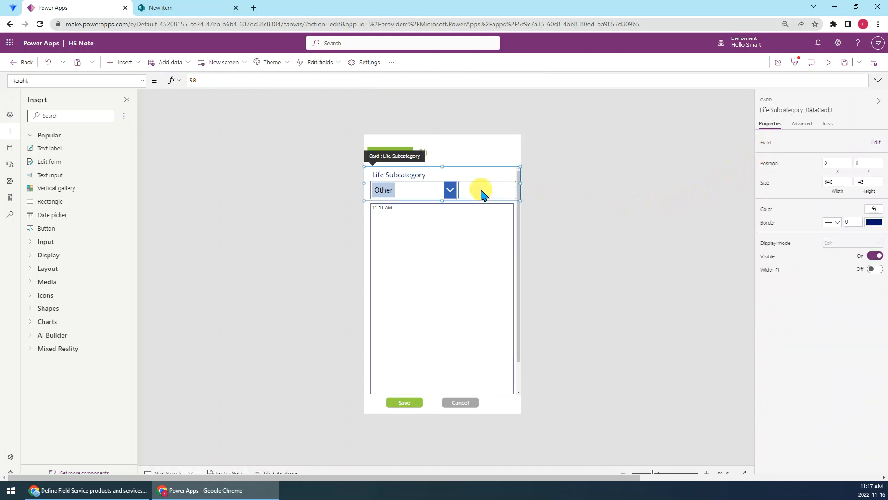
{"action": "left_click", "coordinate": [484, 190]}
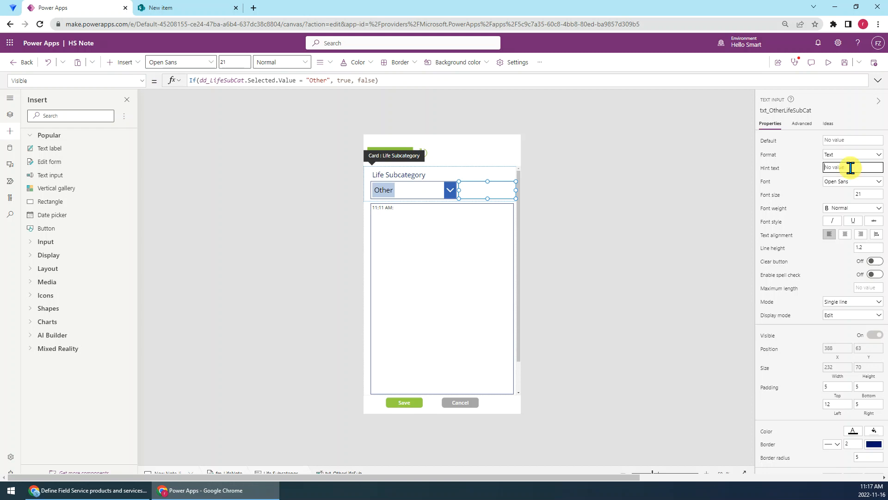
{"action": "type", "text": "Input your Other Value"}
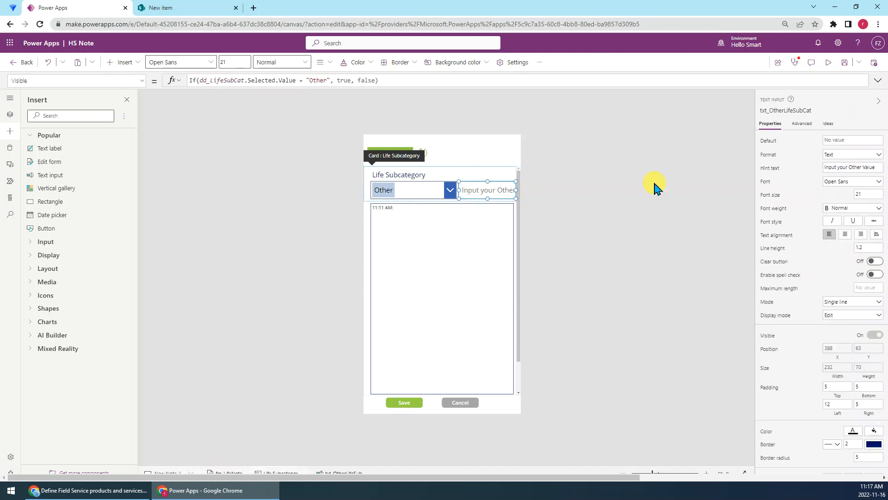
- Reduce the Other text box's font size to 16
{"action": "left_click", "coordinate": [857, 194]}
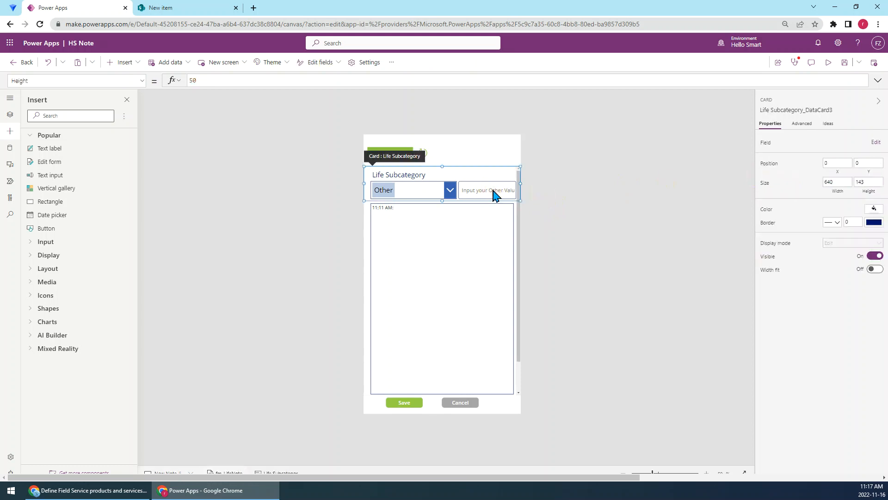
{"action": "left_click", "coordinate": [485, 189]}
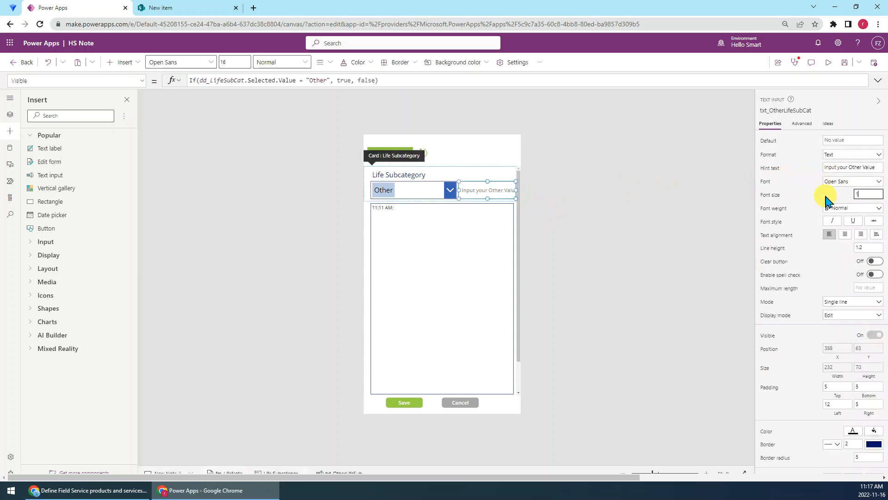
{"action": "left_click", "coordinate": [494, 213]}
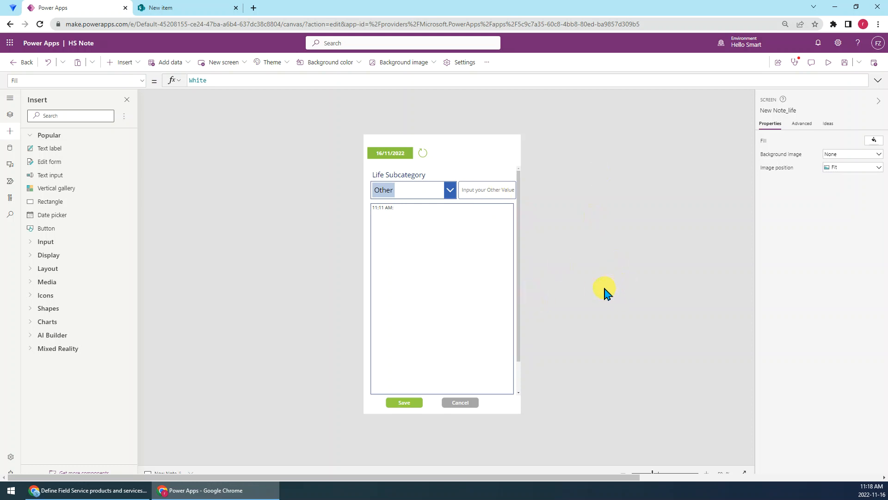
{"action": "mouse_move", "coordinate": [435, 181]}
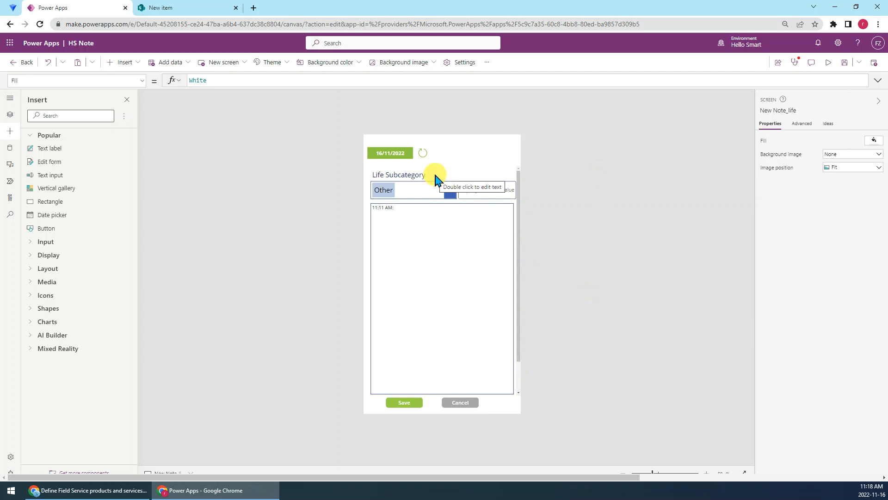
{"action": "mouse_move", "coordinate": [430, 176]}
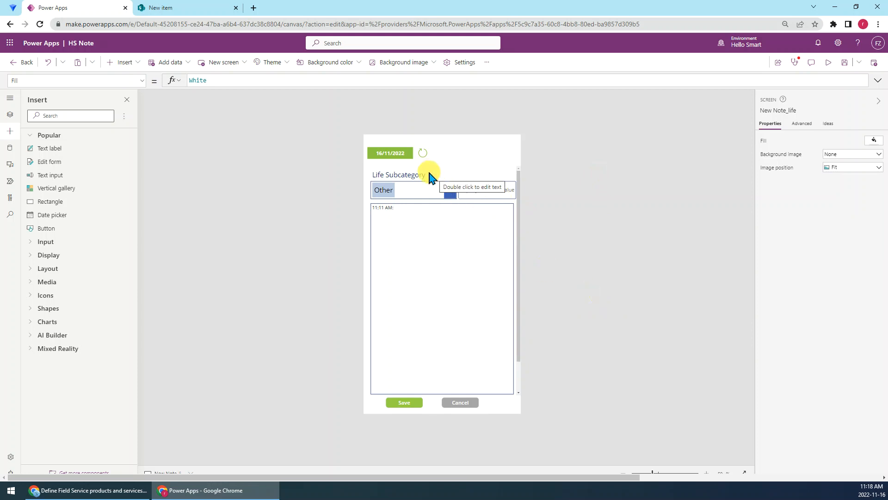
- Clear the Life Subcategory card's Update formula, formerly dd_LifeSubCat.Selected
{"action": "left_click", "coordinate": [442, 182]}
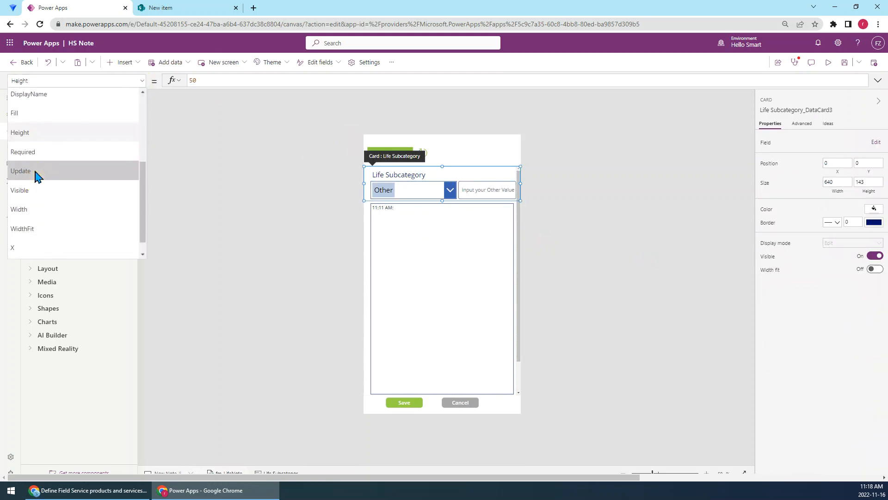
{"action": "left_click", "coordinate": [21, 170]}
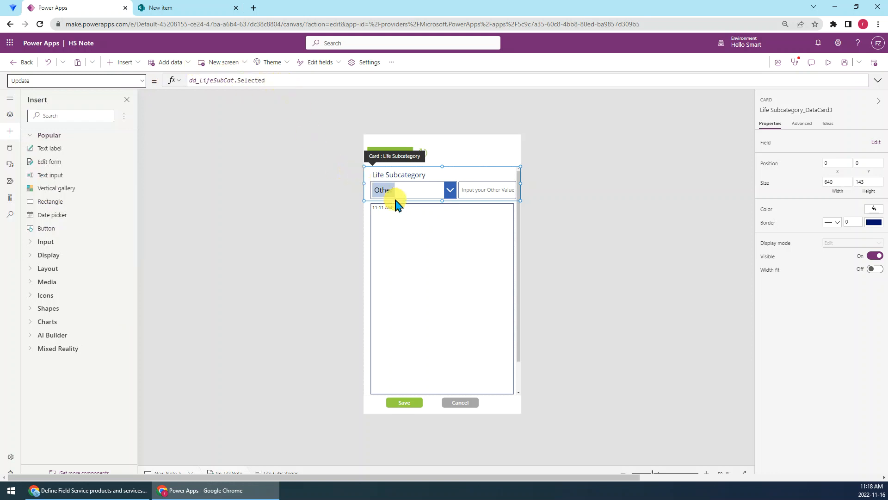
{"action": "mouse_move", "coordinate": [422, 195]}
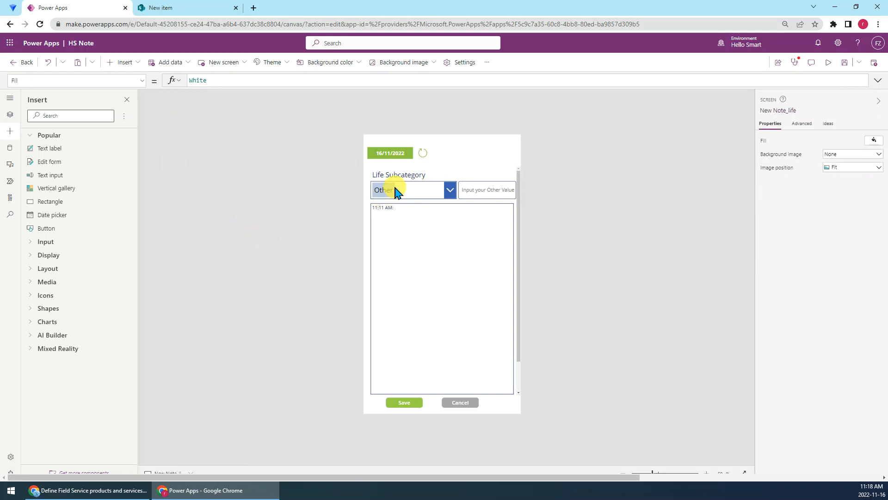
{"action": "mouse_move", "coordinate": [495, 190]}
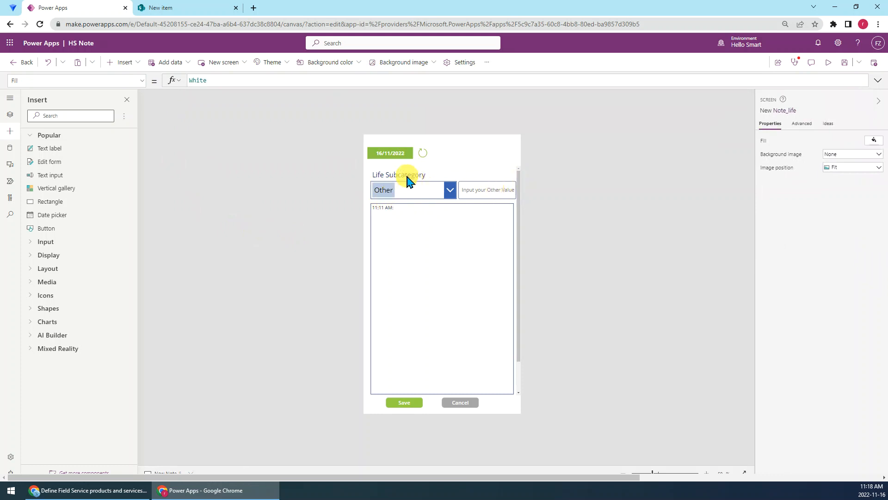
{"action": "mouse_move", "coordinate": [476, 204]}
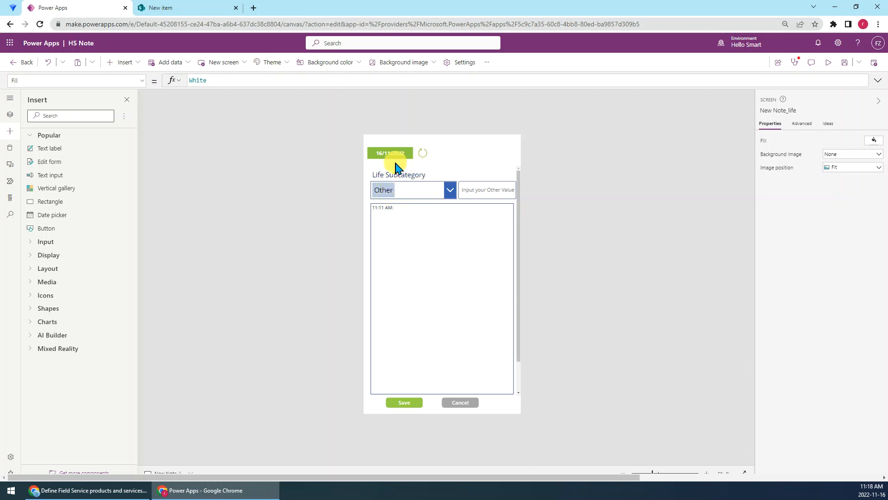
{"action": "mouse_move", "coordinate": [485, 186]}
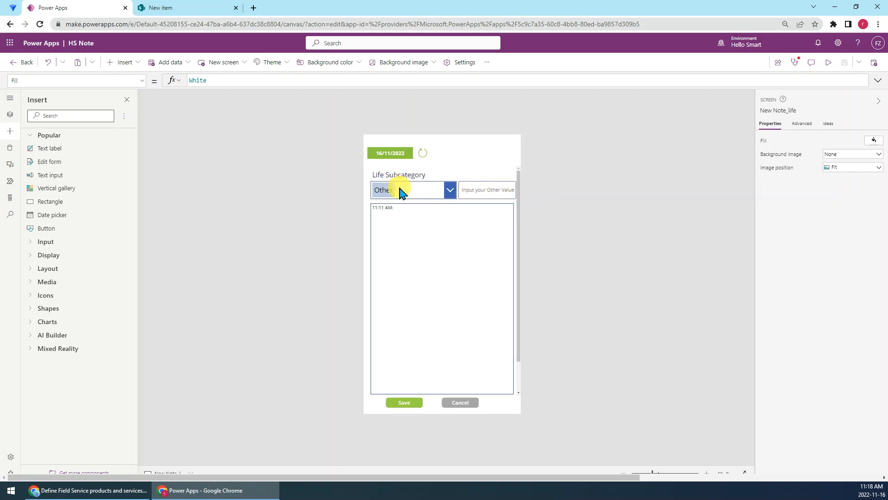
{"action": "left_click", "coordinate": [398, 175]}
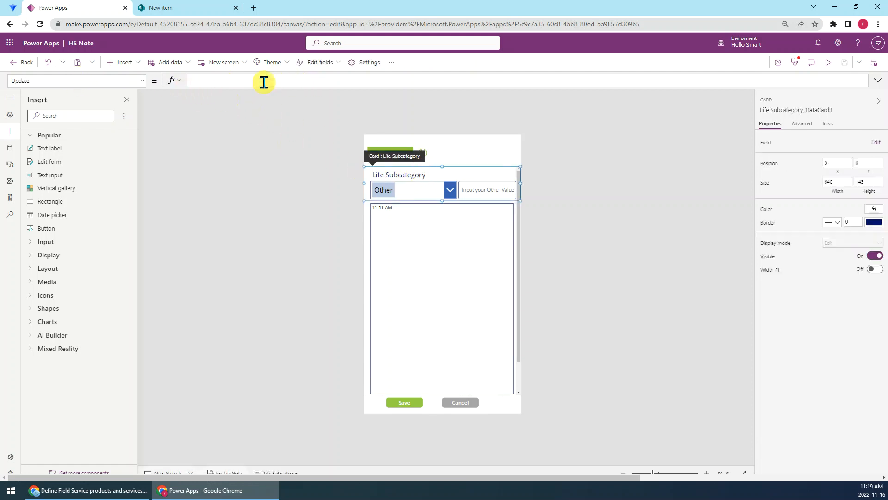
- Begin the Update formula: If(dd_LifeSubCat.Selected.Value = "Other", ..
{"action": "type", "text": "If("}
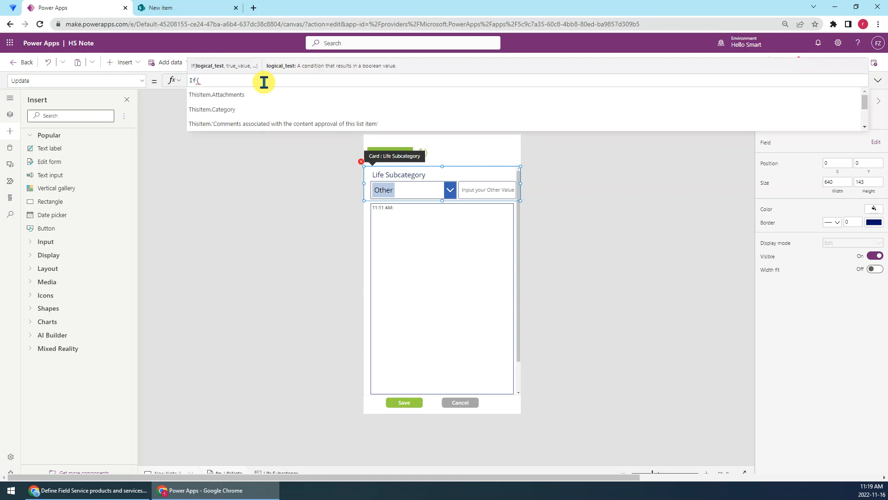
{"action": "type", "text": "dd_LifeSubCat.Selected"}
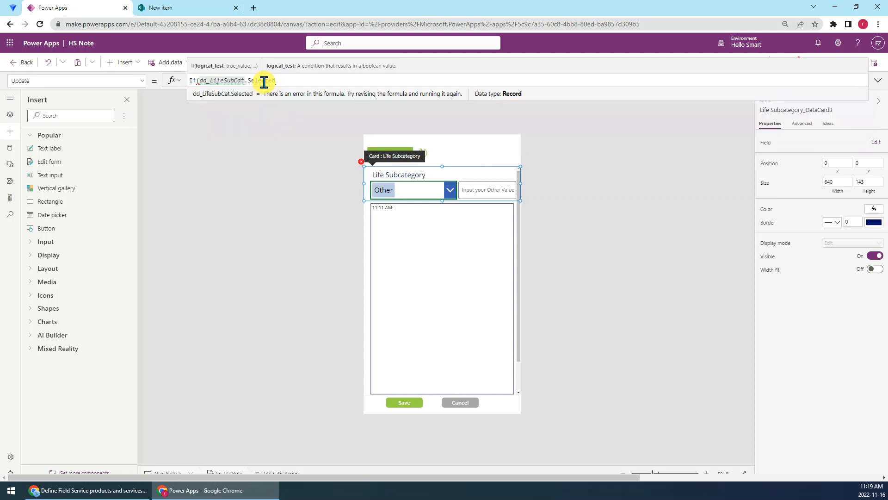
{"action": "type", "text": ".Value = \""}
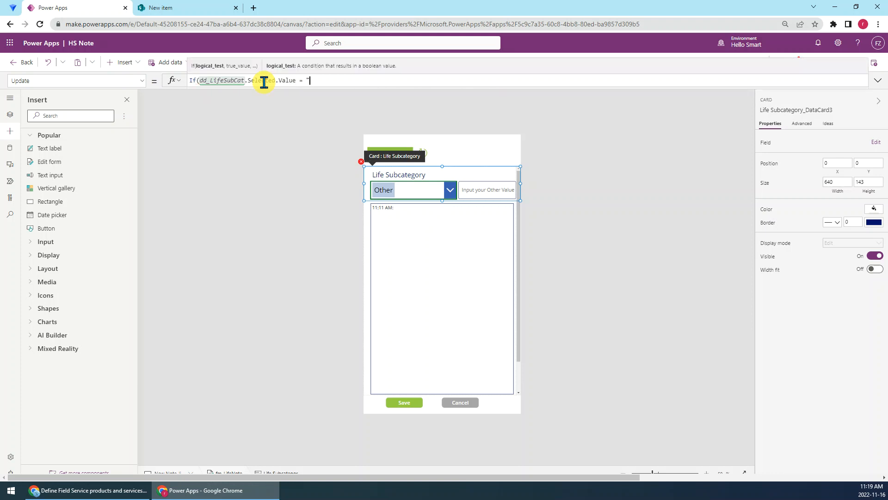
{"action": "type", "text": "Other\""}
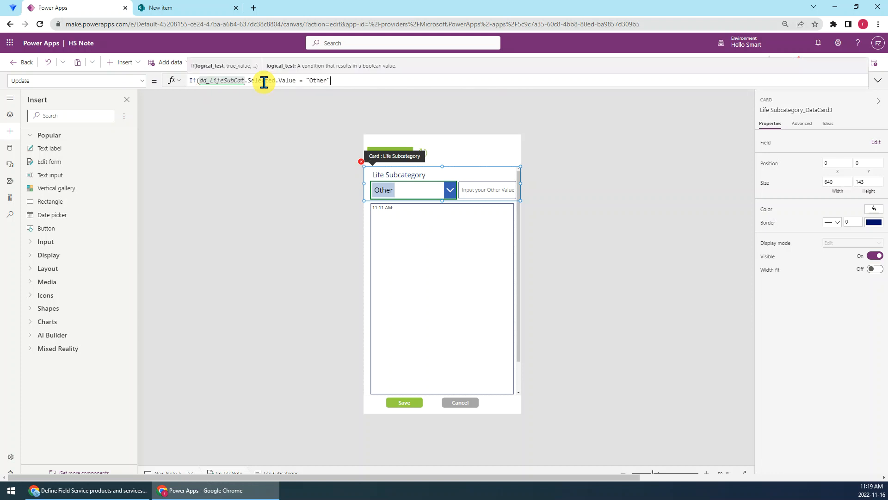
{"action": "type", "text": ","}
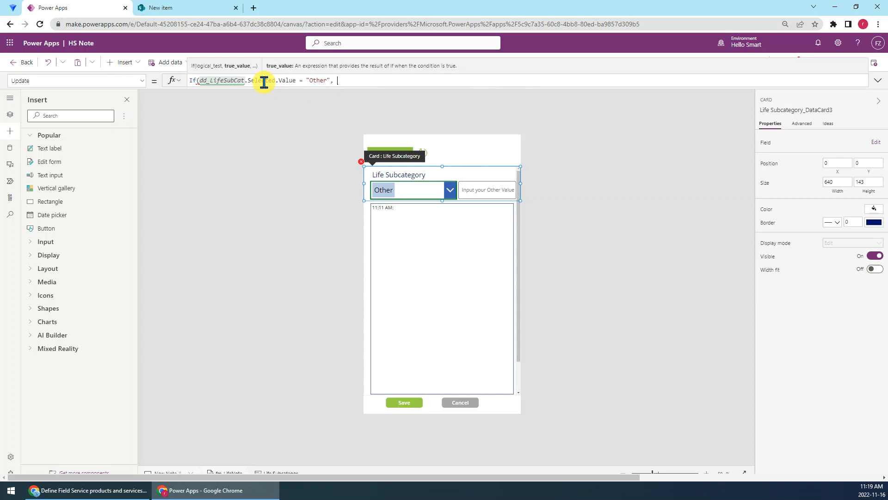
{"action": "type", "text": "txt"}
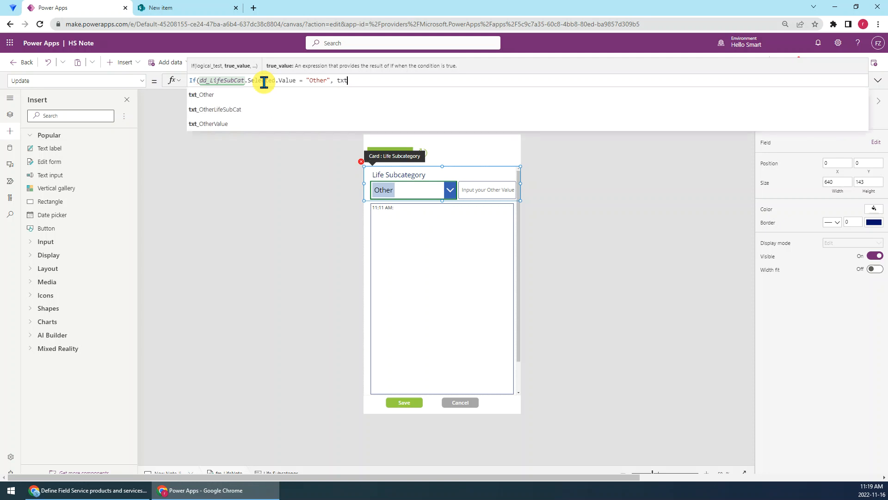
{"action": "mouse_move", "coordinate": [215, 109]}
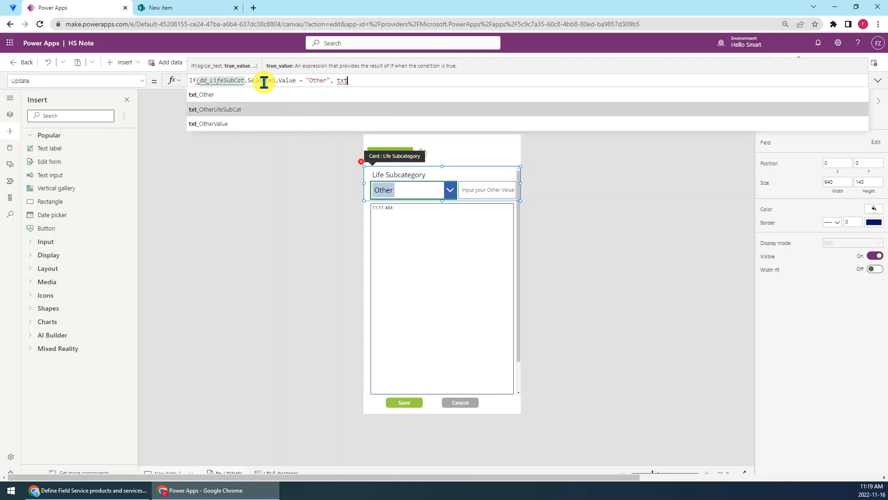
- Finish it with {Value: txt_OtherLifeSubCat.Text}, else dd_LifeSubCat.Selected
{"action": "left_click", "coordinate": [214, 109]}
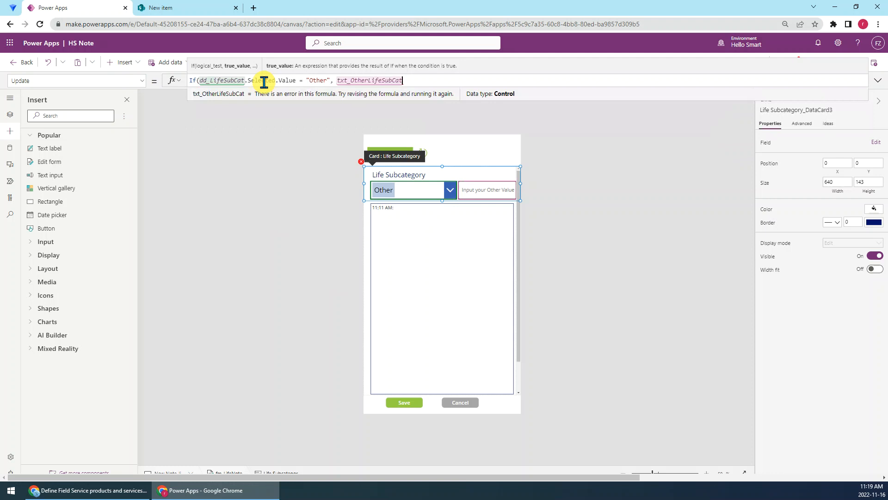
{"action": "type", "text": "."}
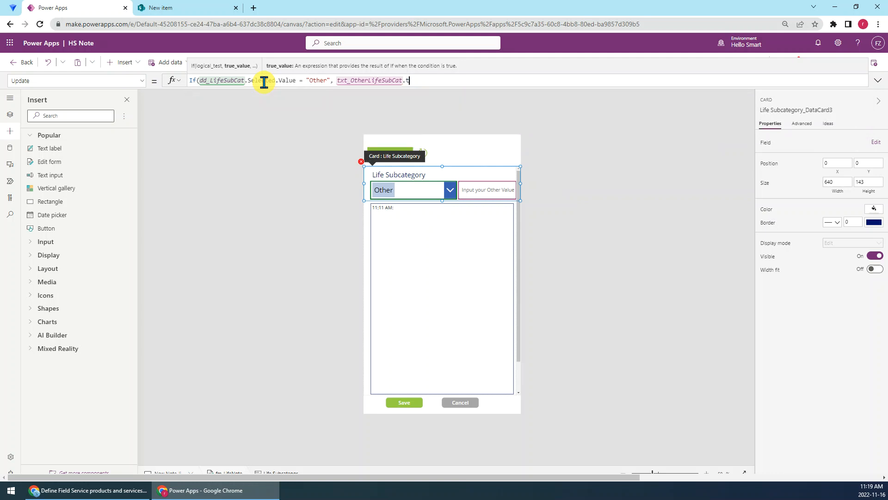
{"action": "type", "text": "t"}
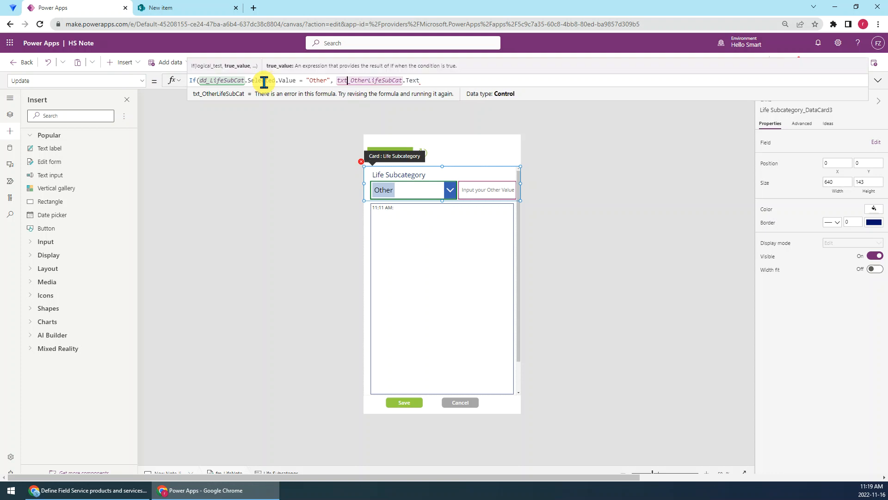
{"action": "type", "text": "{Value:"}
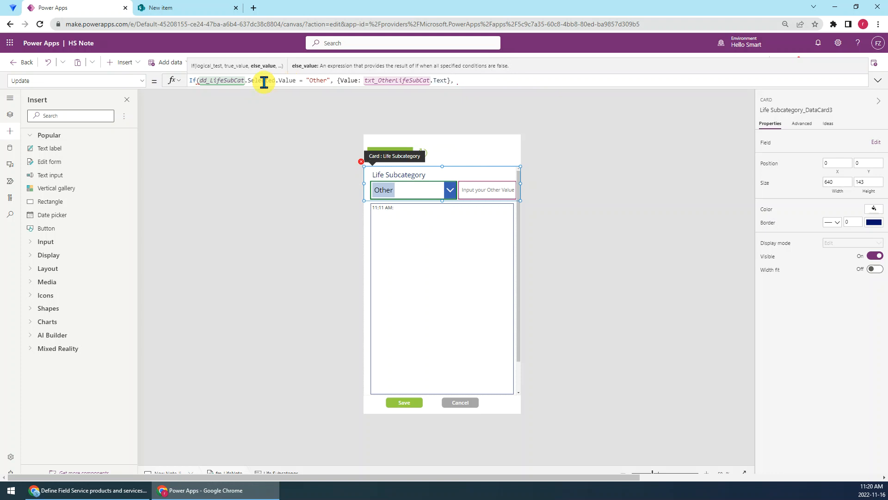
{"action": "type", "text": "dd_LifeSubCat.Selected"}
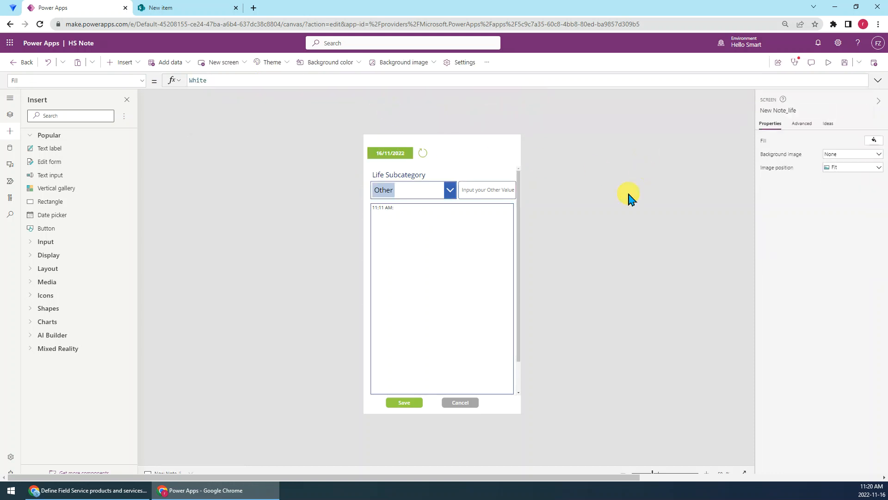
{"action": "mouse_move", "coordinate": [758, 105]}
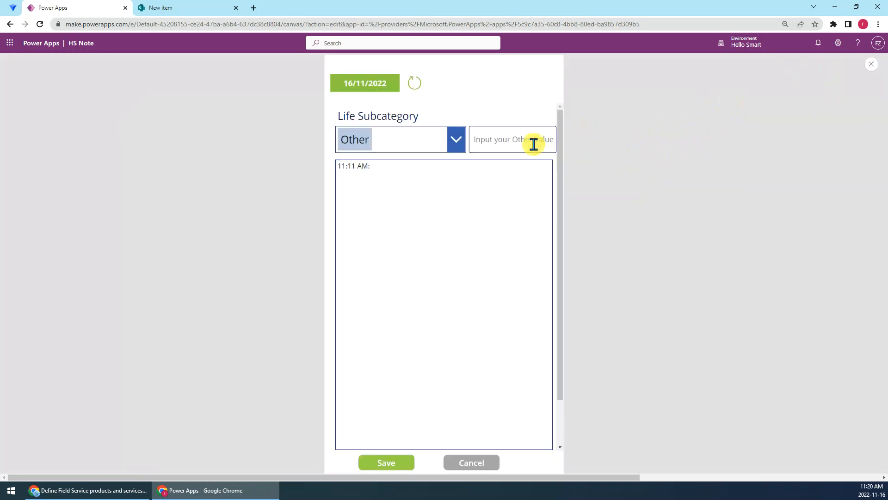
- In preview, choose Other, enter 'Test Life Sub Cat' and save the note
{"action": "left_click", "coordinate": [455, 140]}
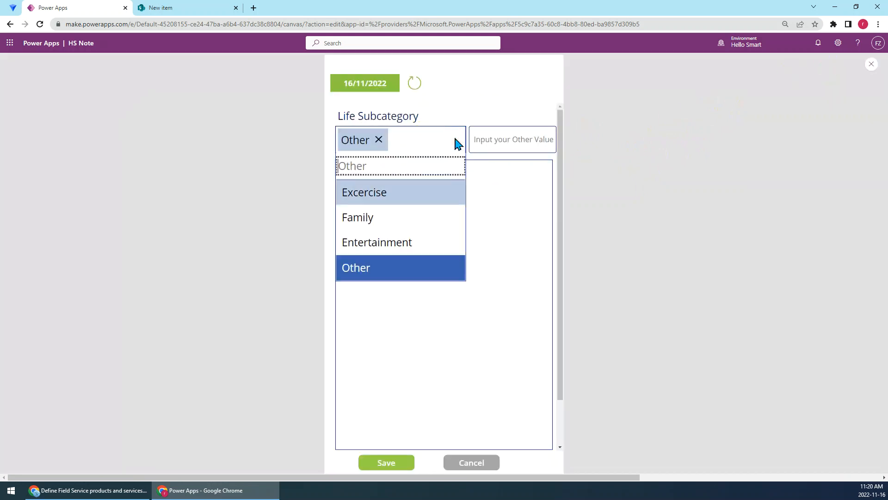
{"action": "left_click", "coordinate": [357, 216]}
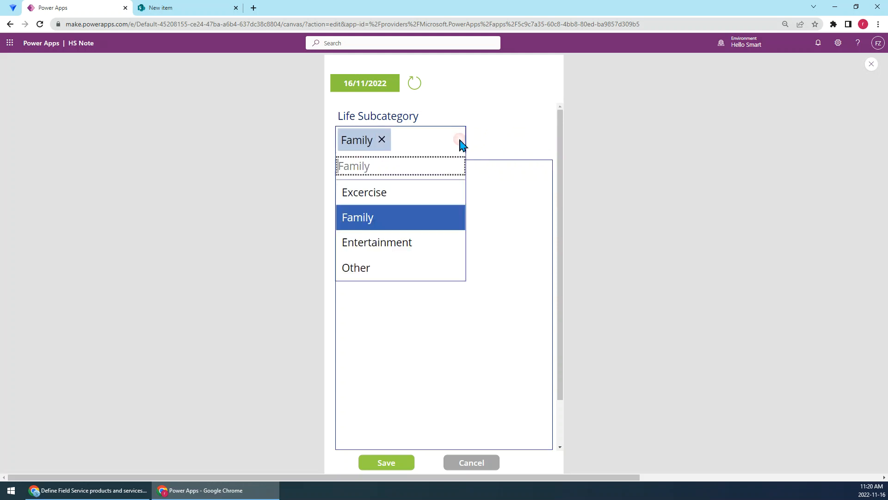
{"action": "left_click", "coordinate": [355, 267]}
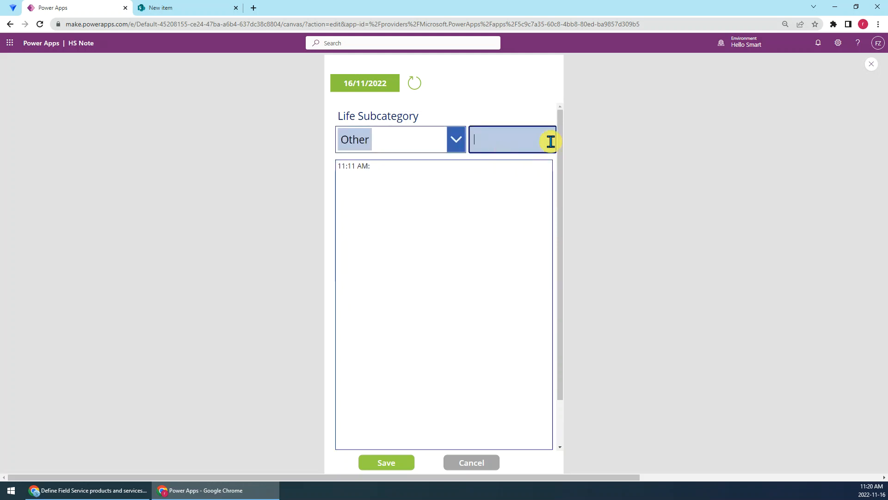
{"action": "type", "text": "Test Life Sub Cat"}
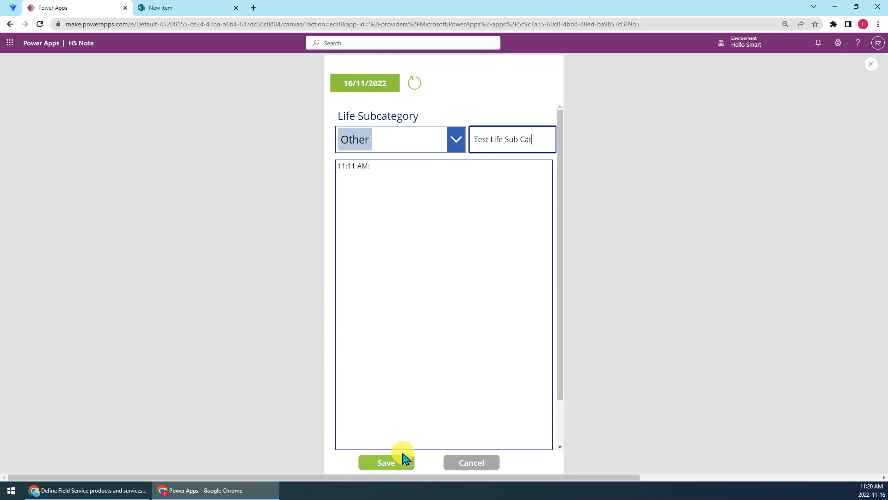
{"action": "left_click", "coordinate": [386, 462]}
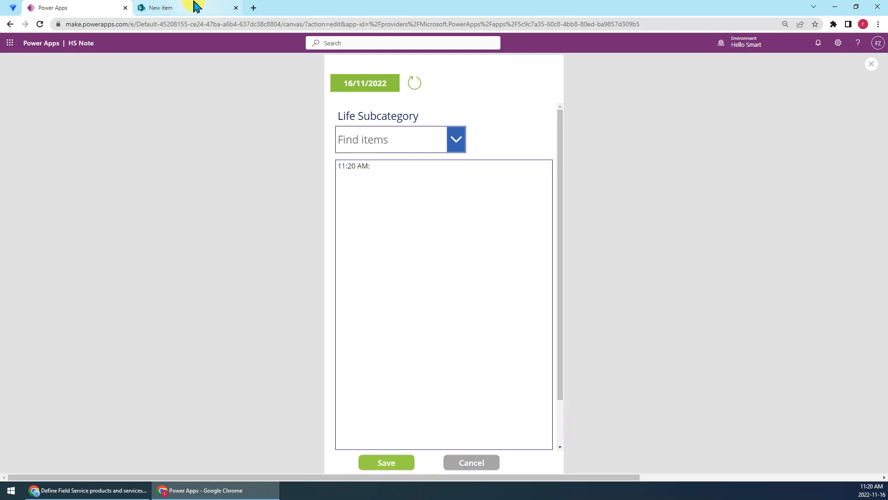
- Cancel SharePoint's New item panel to reveal the list with the 'Test Life Sub Cat' entry
{"action": "left_click", "coordinate": [160, 8]}
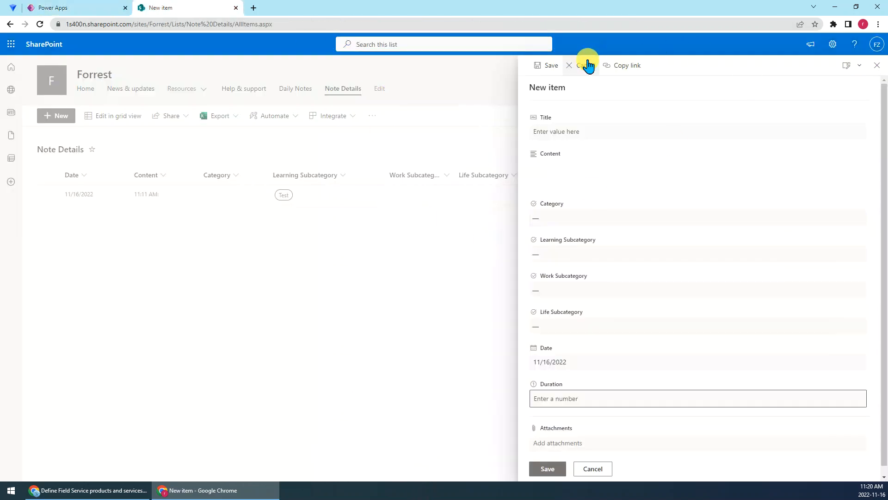
{"action": "left_click", "coordinate": [40, 24]}
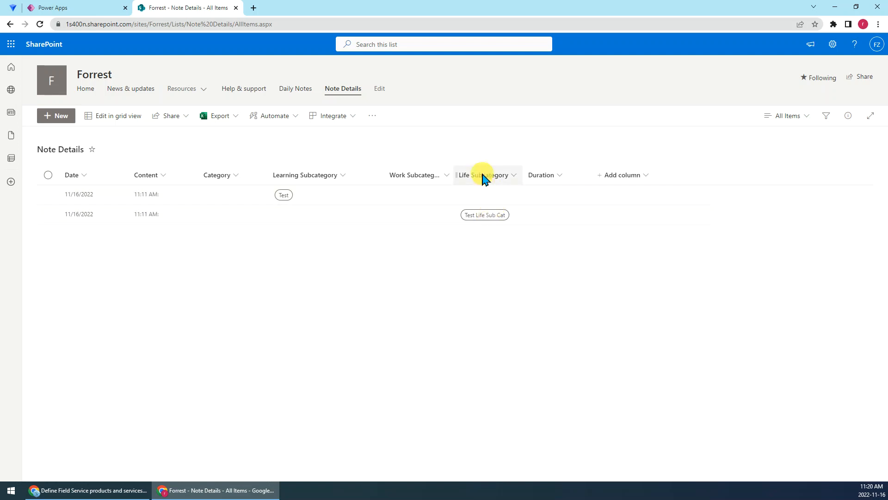
{"action": "mouse_move", "coordinate": [492, 175]}
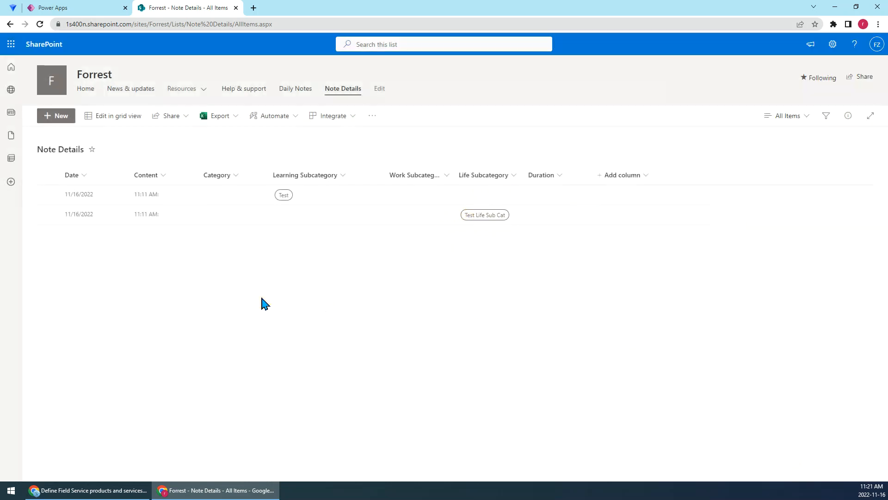
{"action": "mouse_move", "coordinate": [55, 115]}
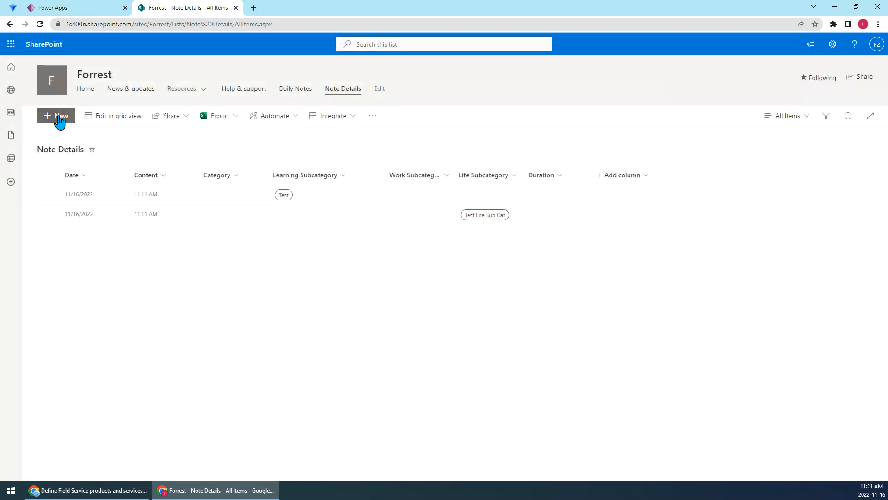
{"action": "left_click", "coordinate": [56, 116]}
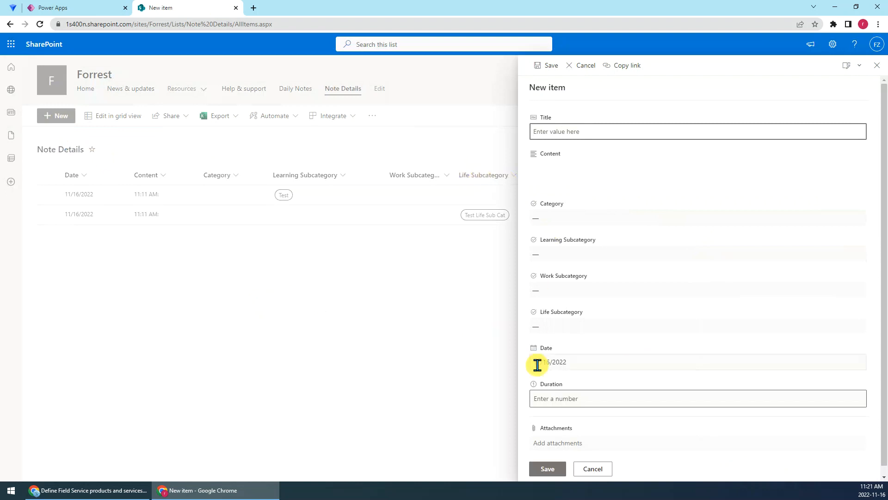
{"action": "left_click", "coordinate": [697, 325]}
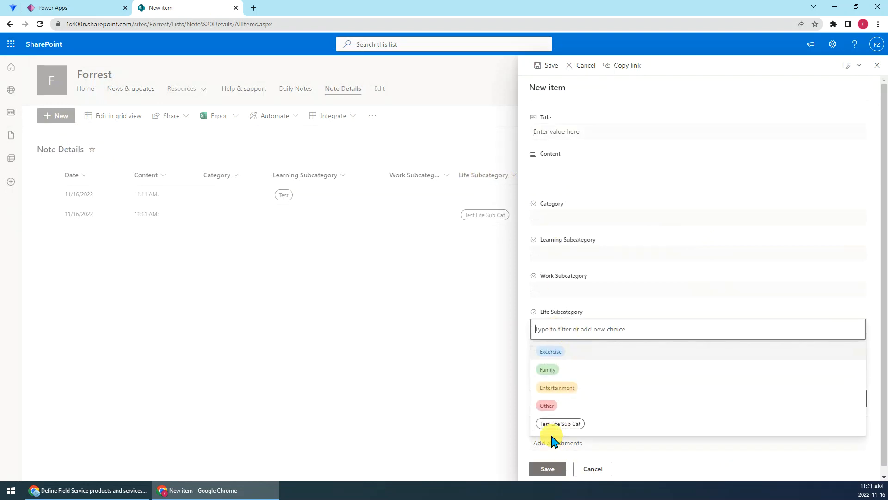
{"action": "mouse_move", "coordinate": [558, 423]}
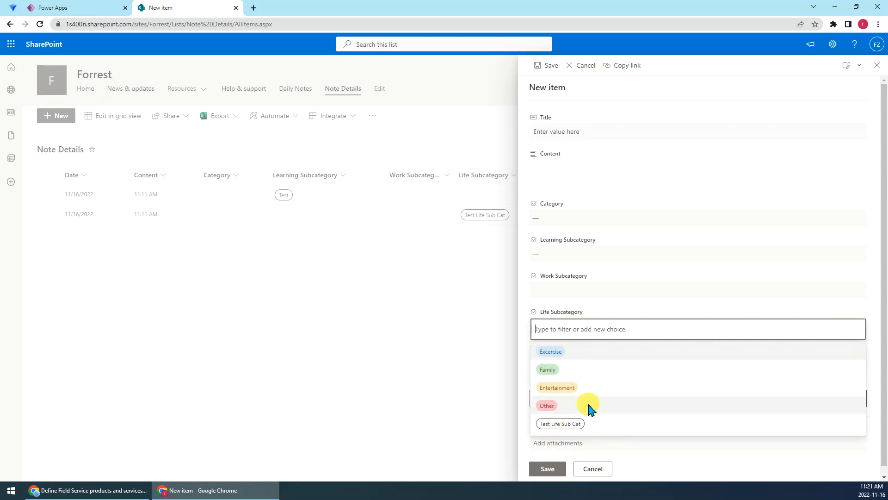
{"action": "mouse_move", "coordinate": [396, 349]}
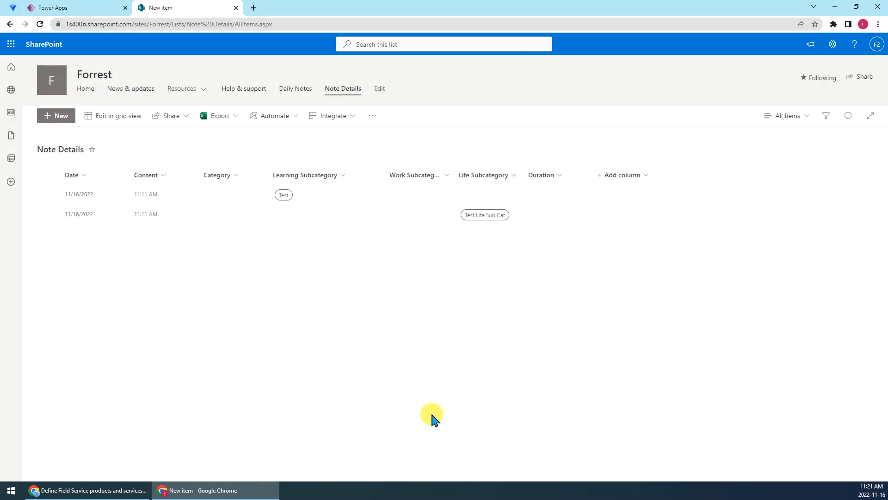
{"action": "mouse_move", "coordinate": [395, 443]}
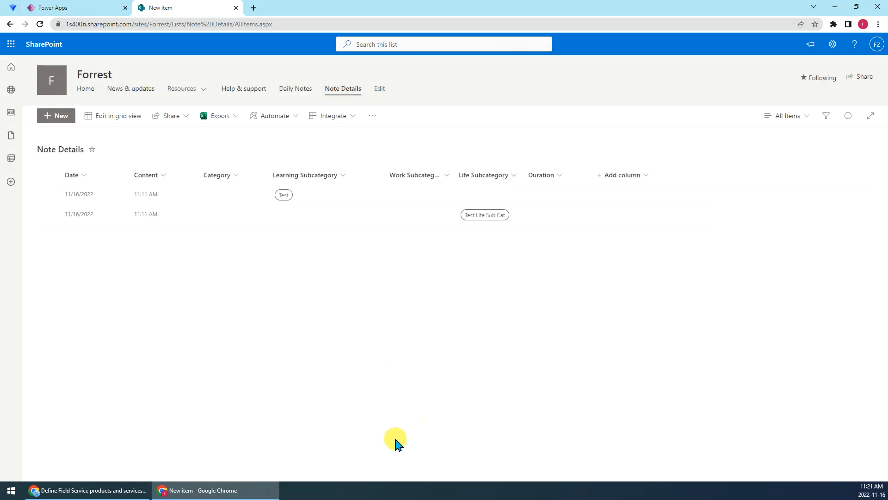